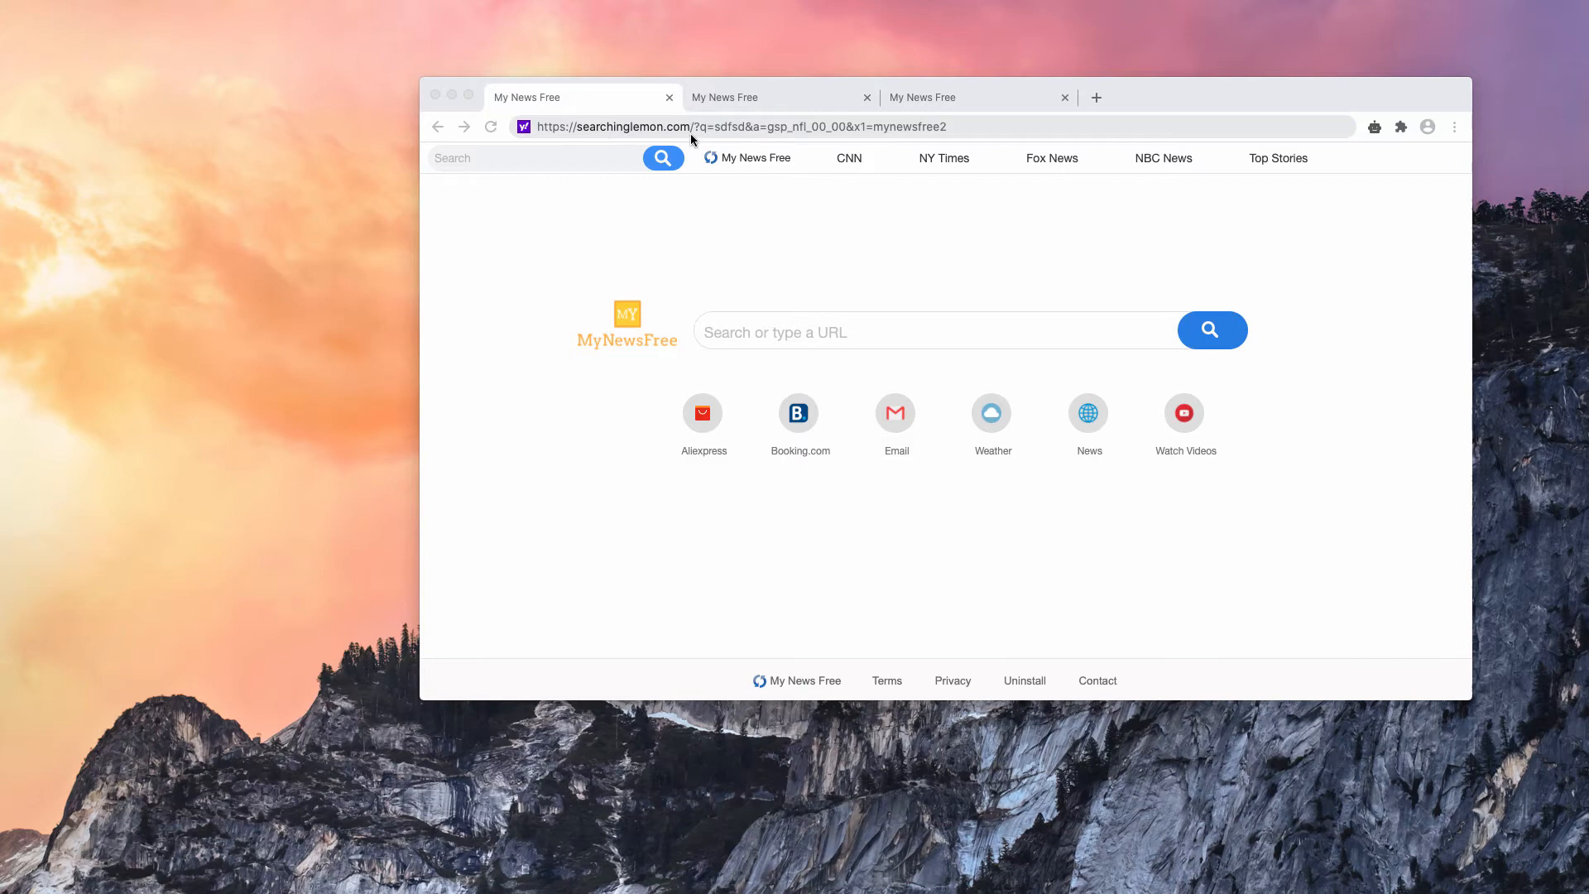
pyautogui.moveTo(636, 370)
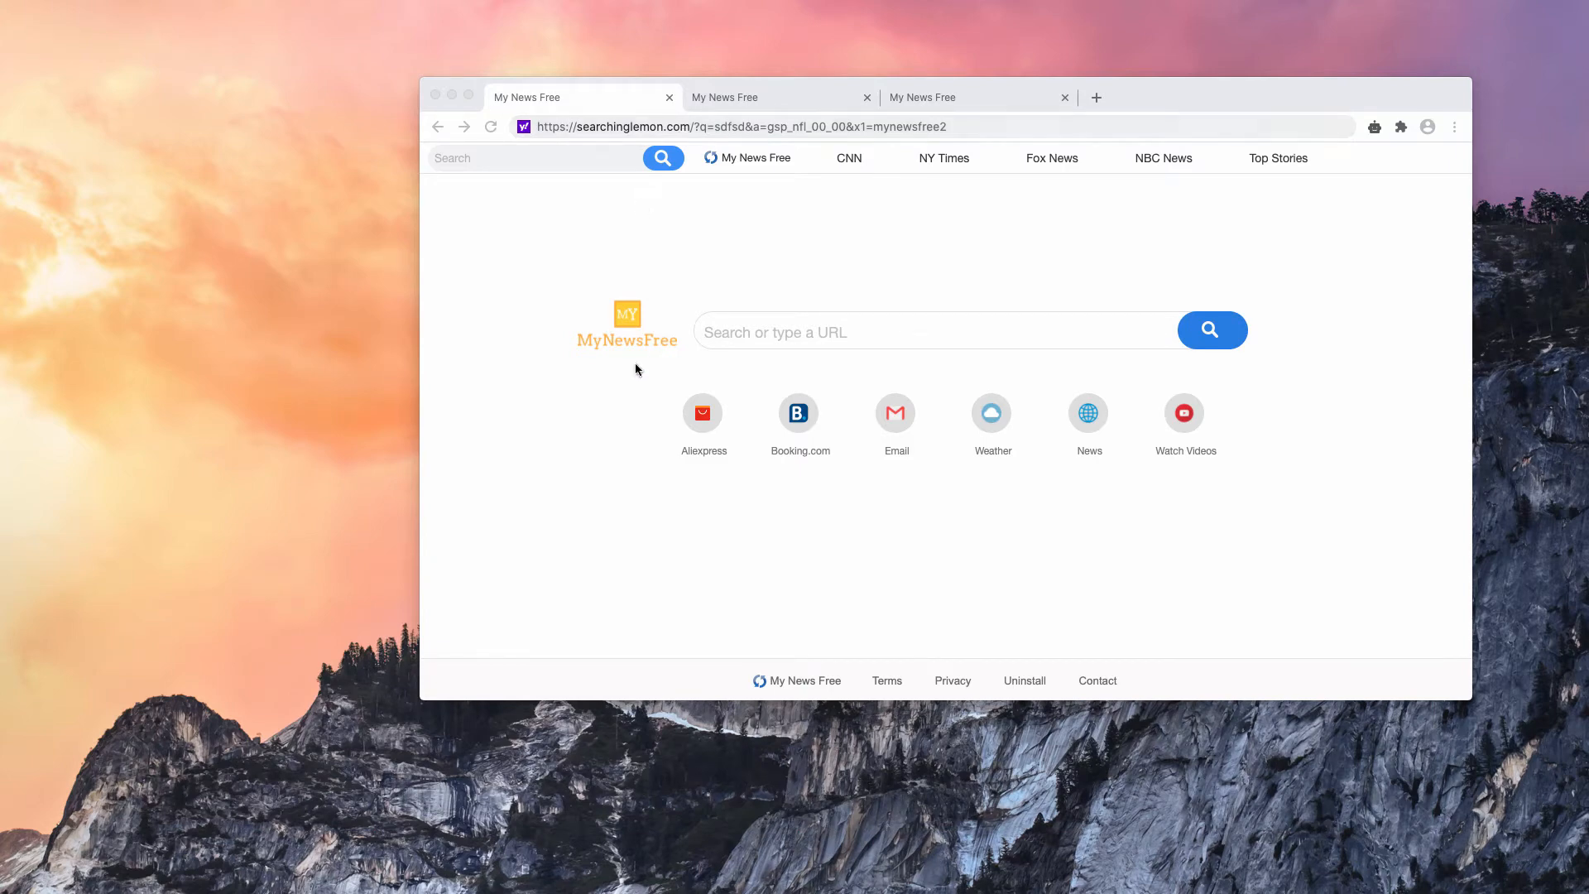
pyautogui.moveTo(659, 378)
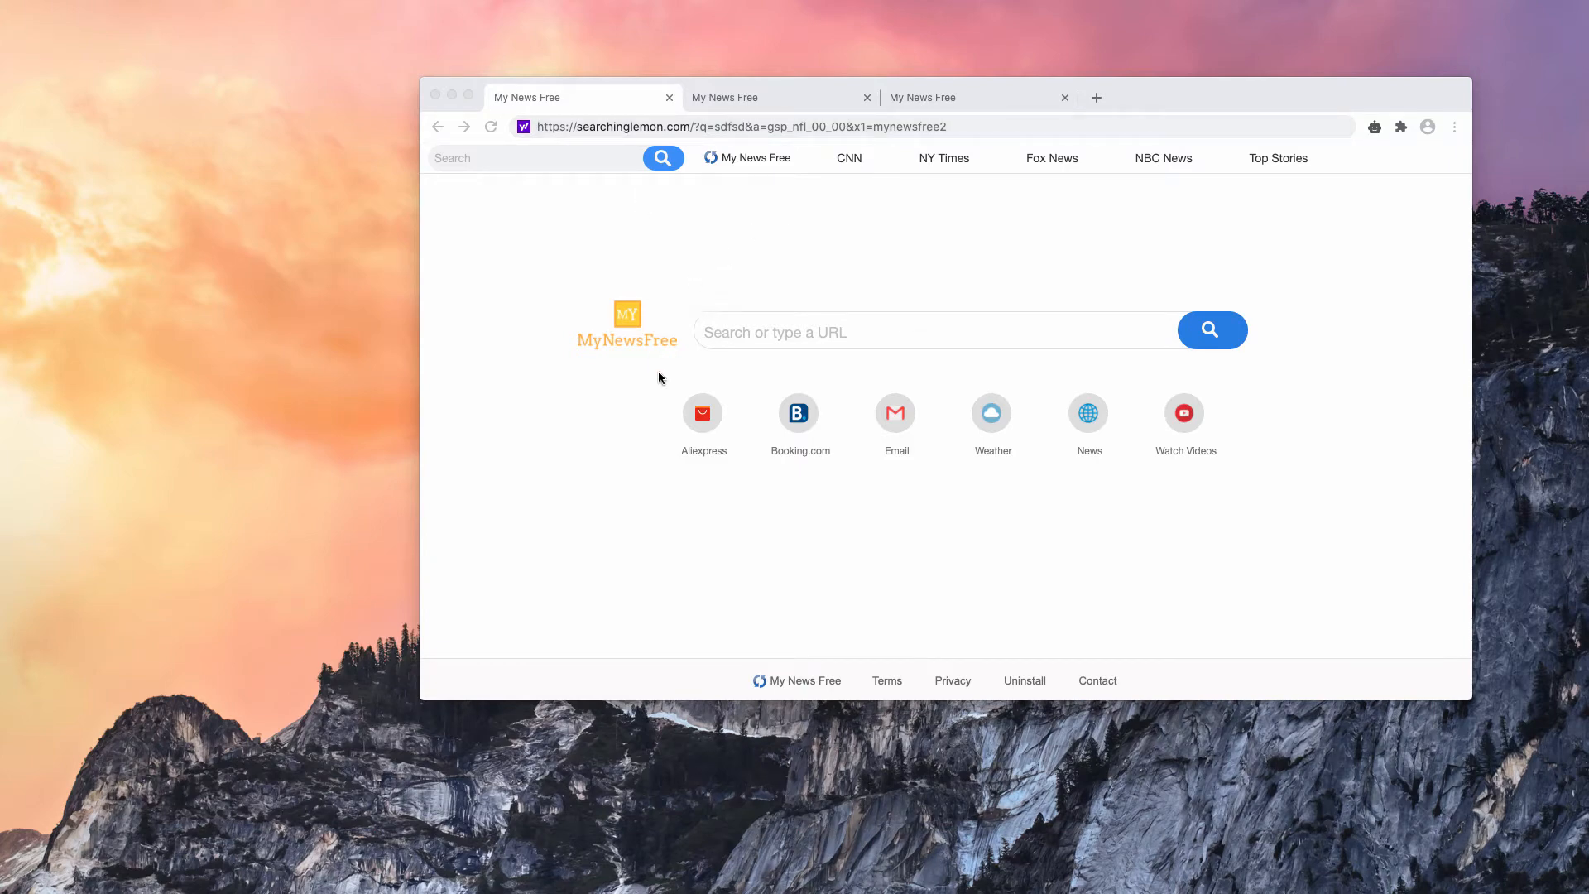
pyautogui.moveTo(761, 144)
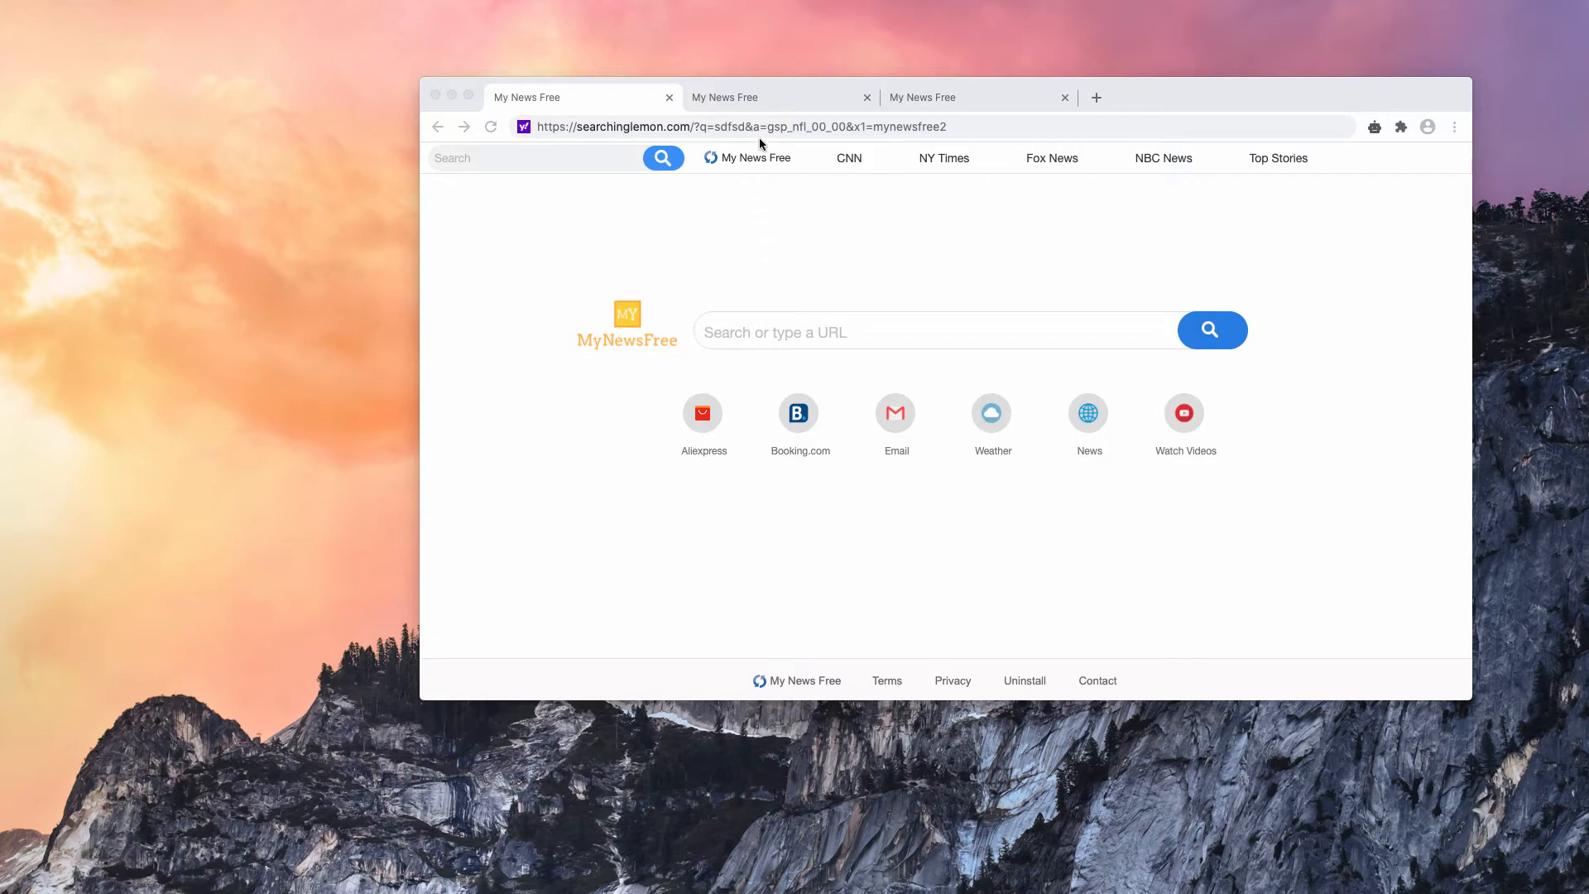
pyautogui.moveTo(849, 159)
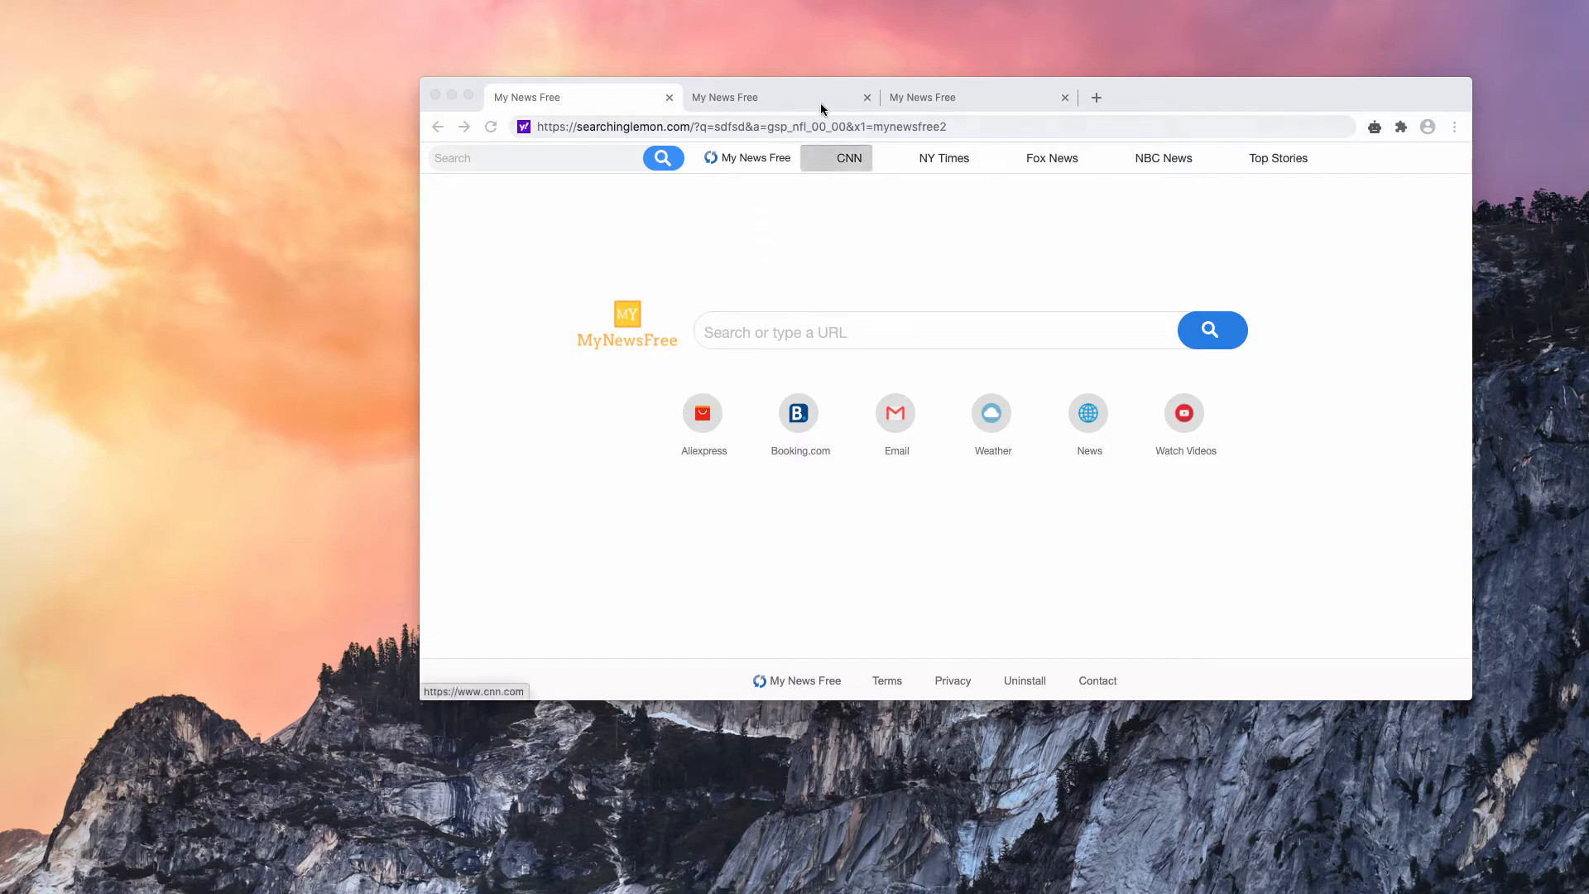
pyautogui.moveTo(804, 96)
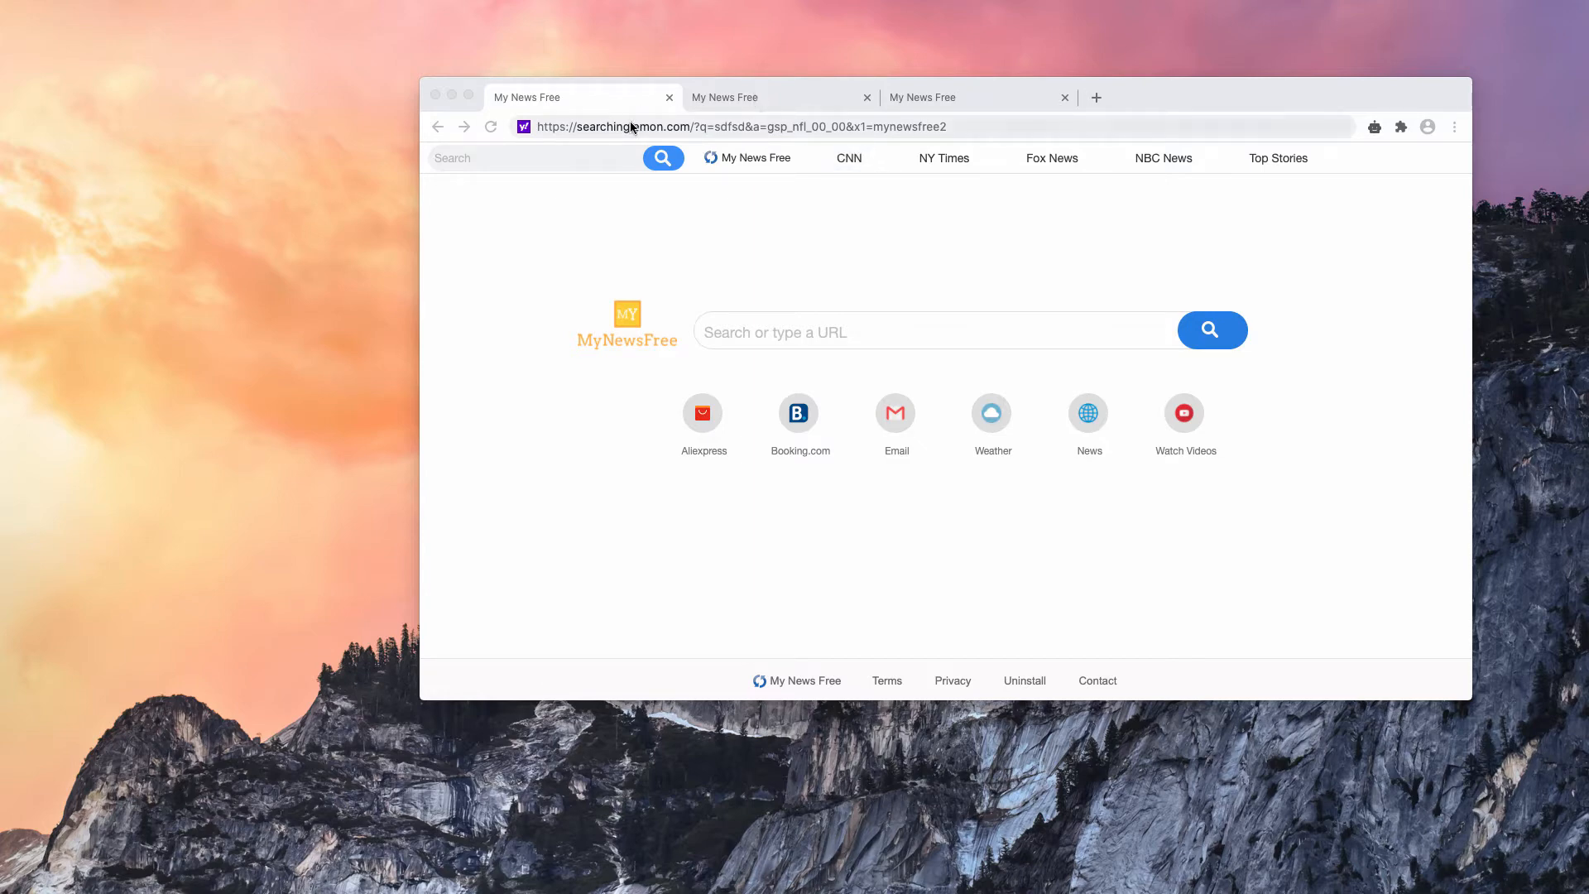
# Switch to the second of the three My News Free tabs.
pyautogui.click(709, 126)
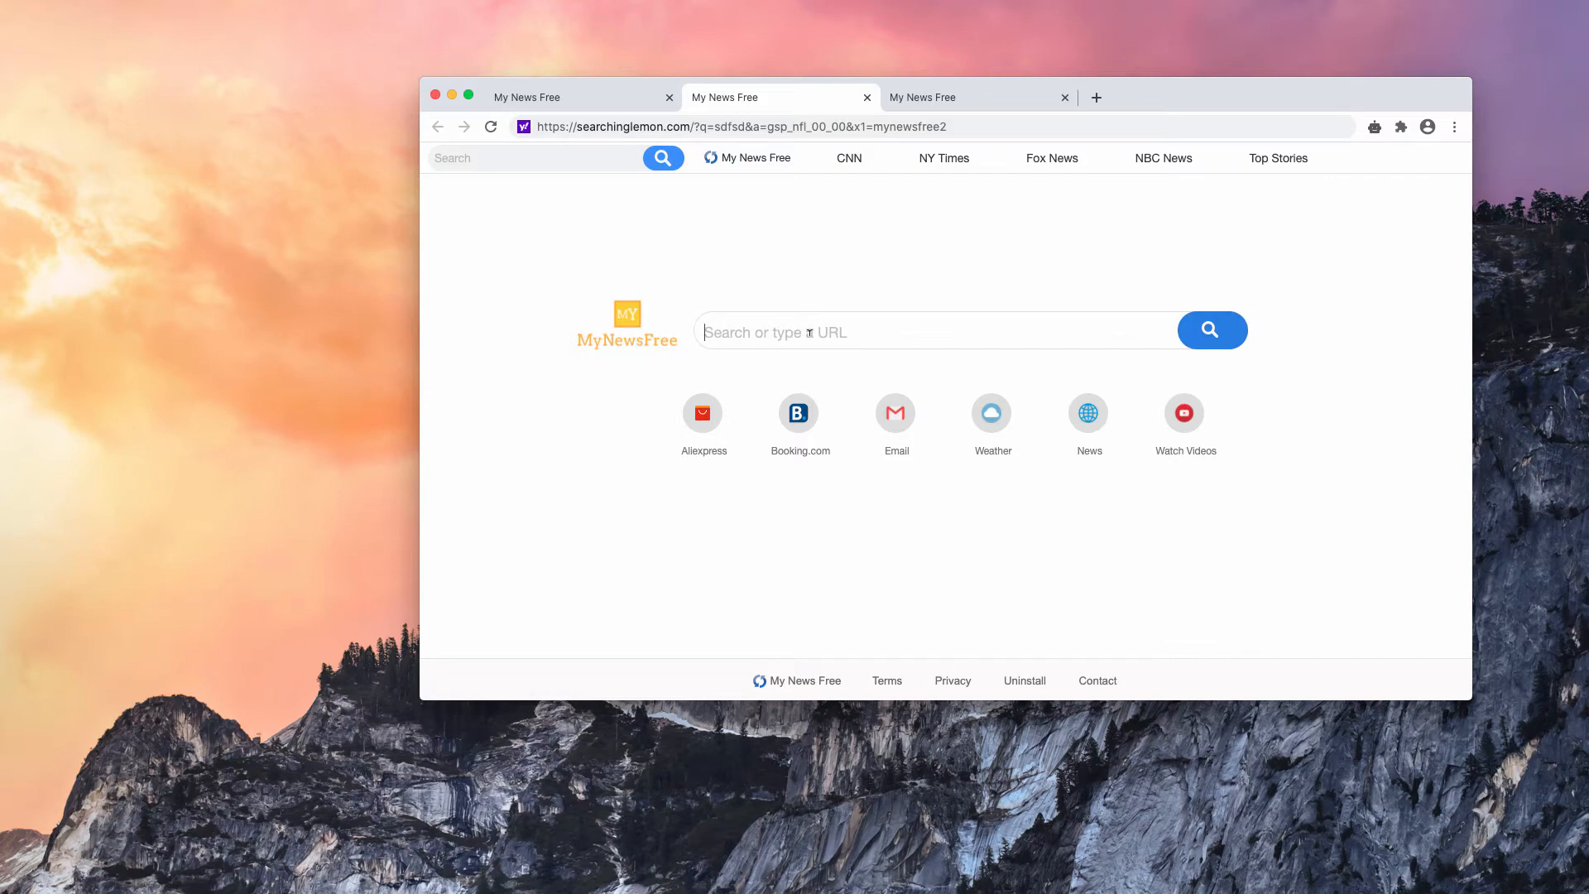
# Search 'virus' and then 'car' from the My News Free search box.
pyautogui.write('virus')
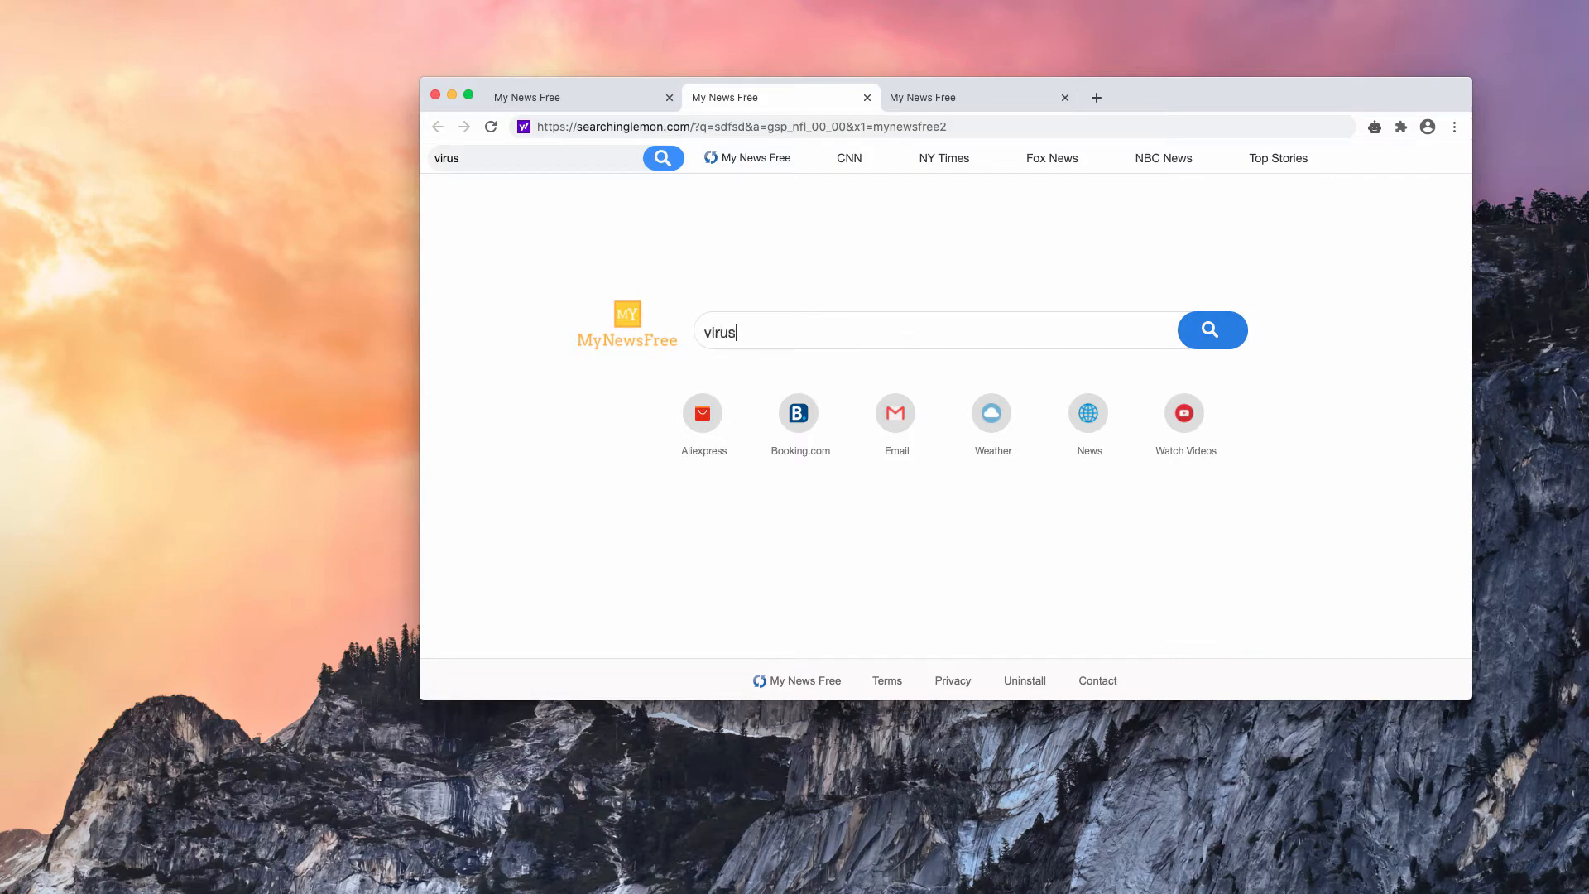
pyautogui.click(1212, 330)
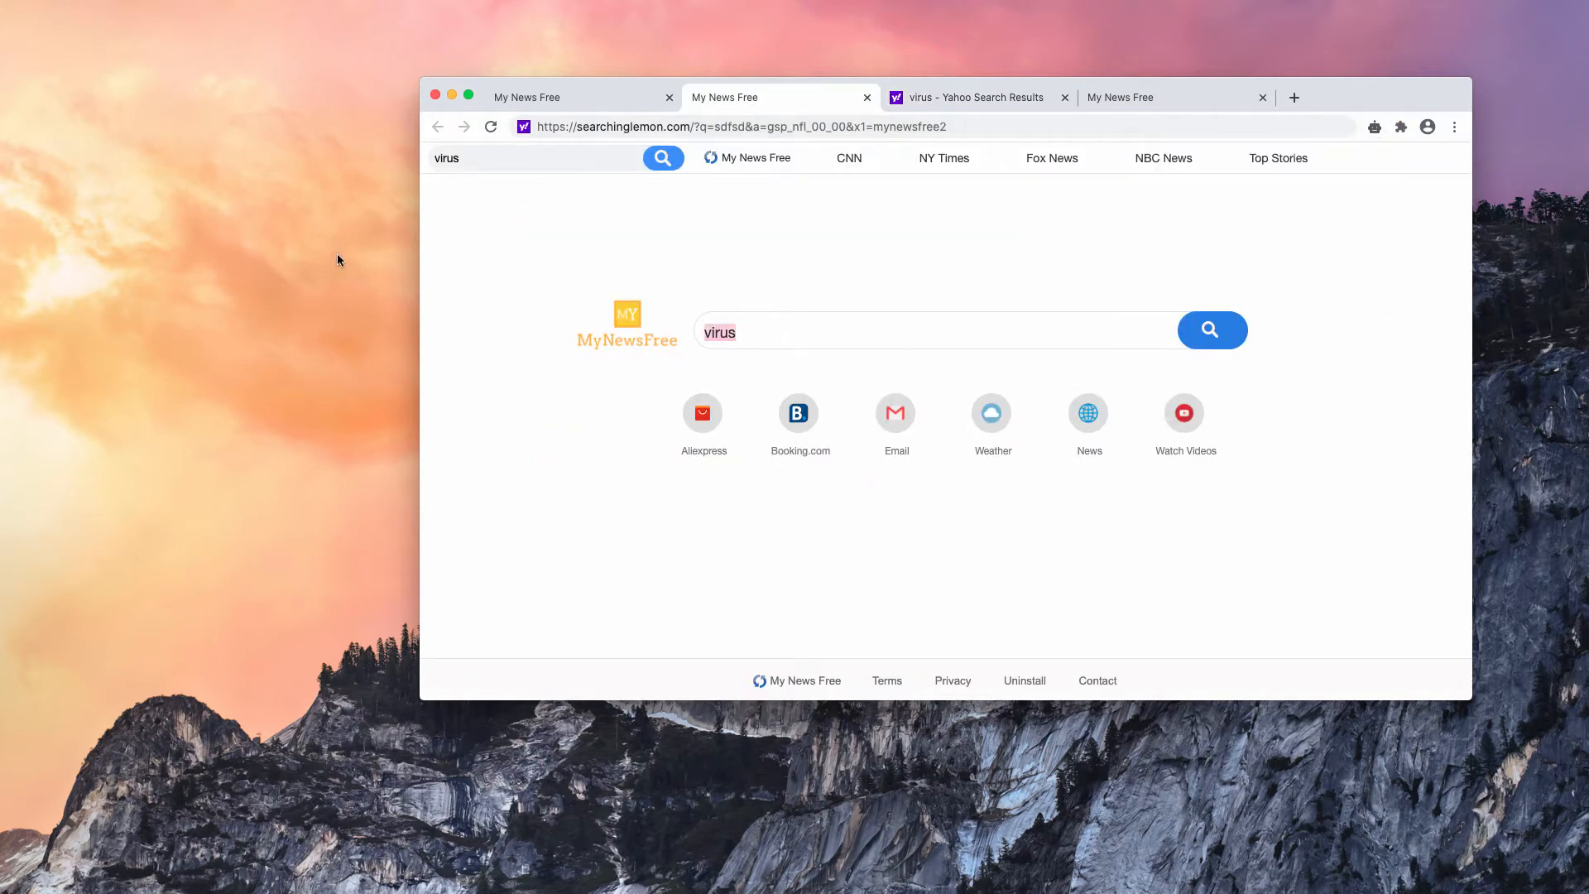
pyautogui.write('car')
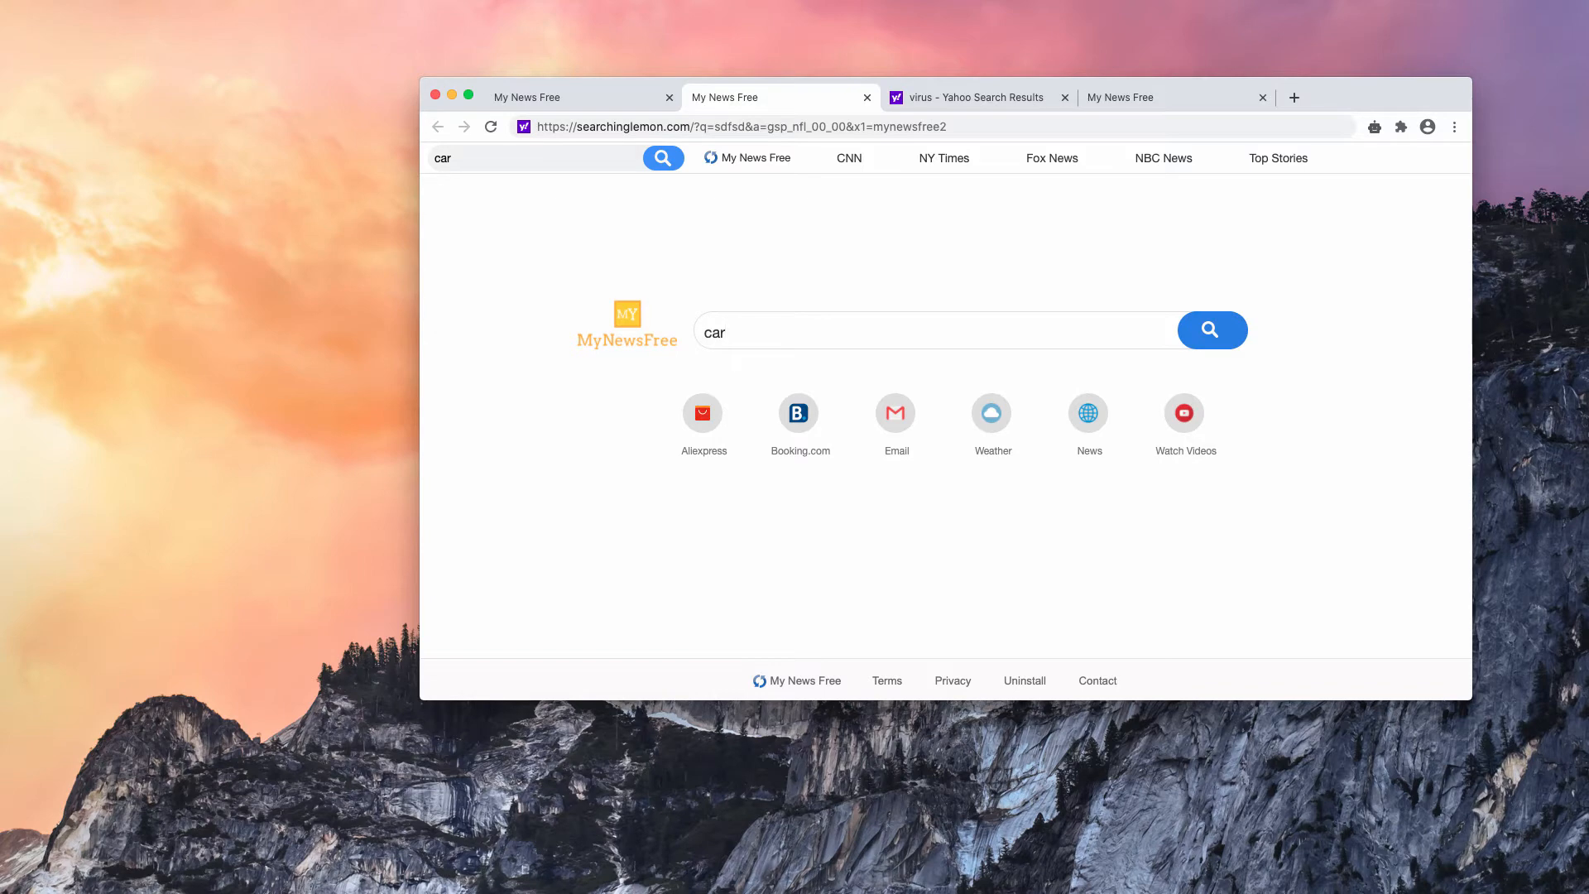
pyautogui.click(1212, 330)
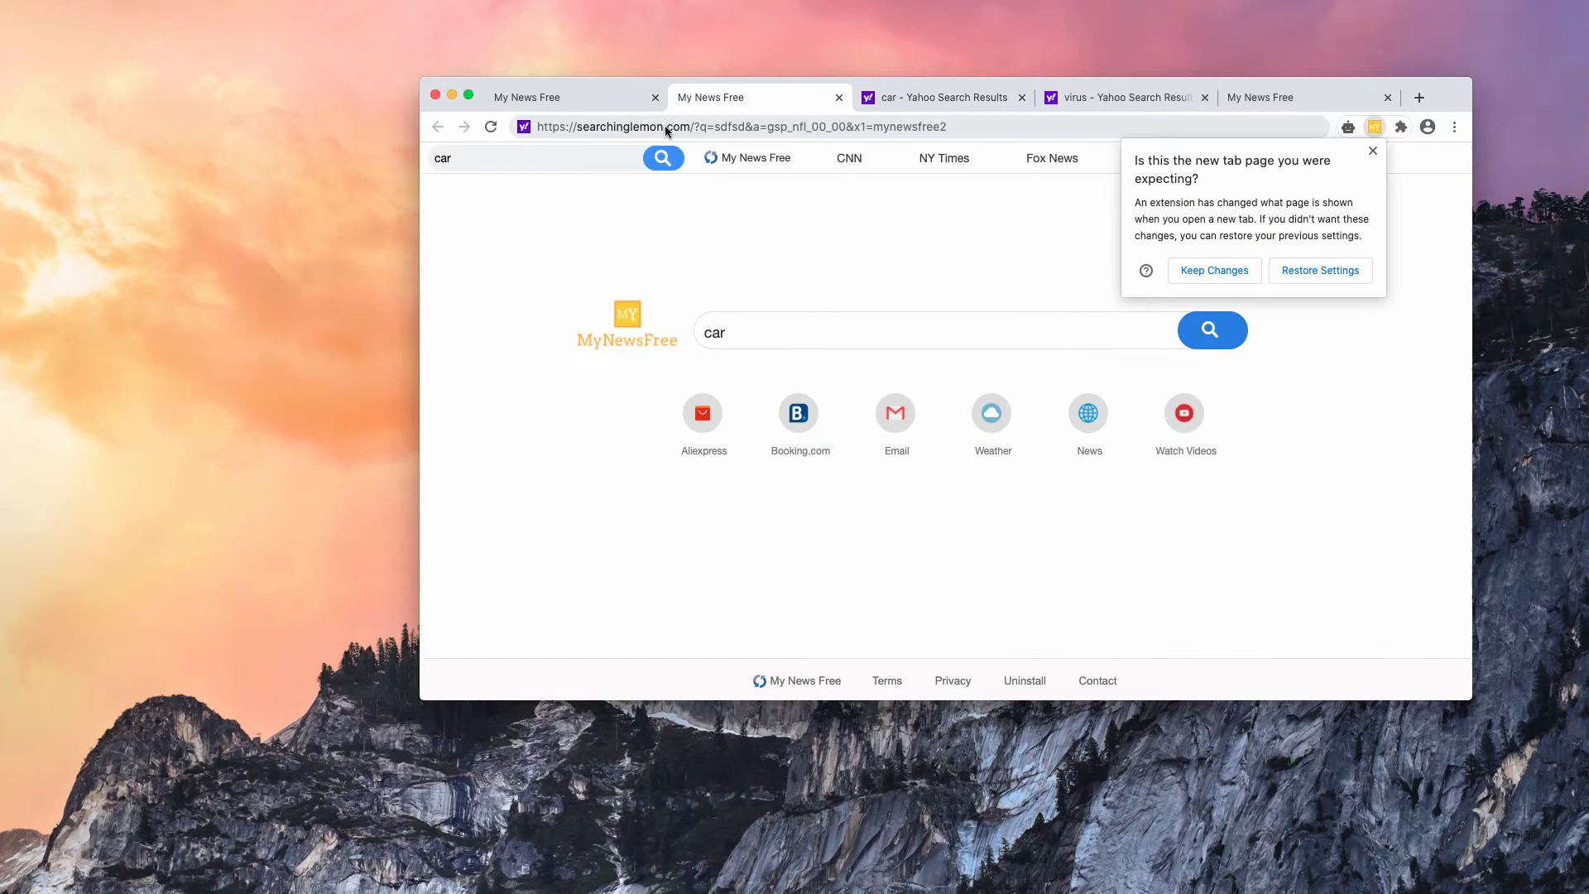
pyautogui.moveTo(893, 119)
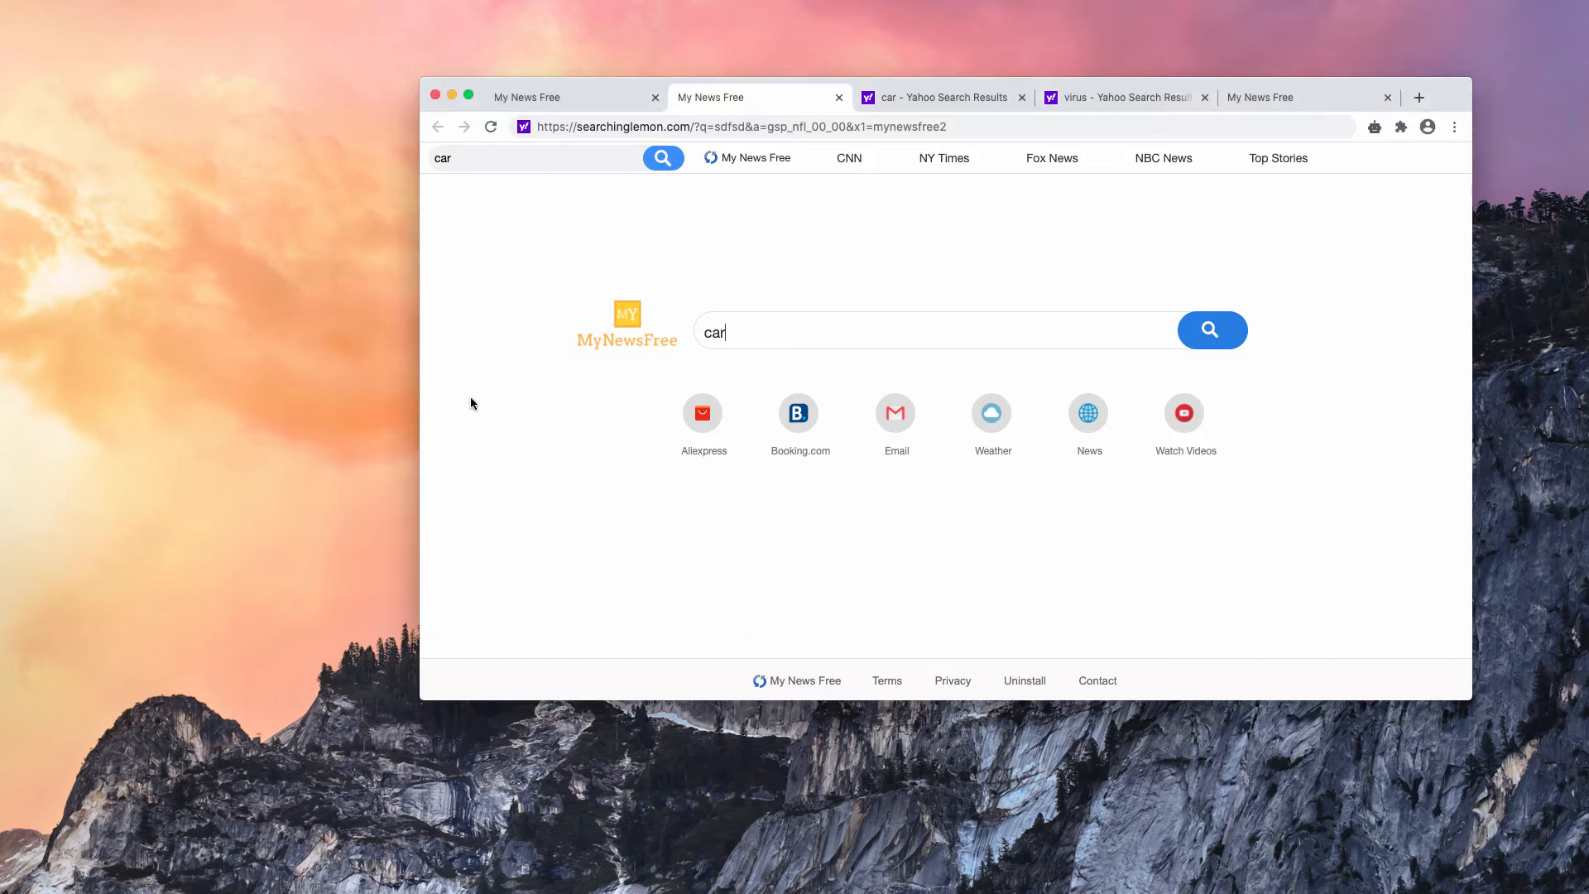
pyautogui.moveTo(1462, 139)
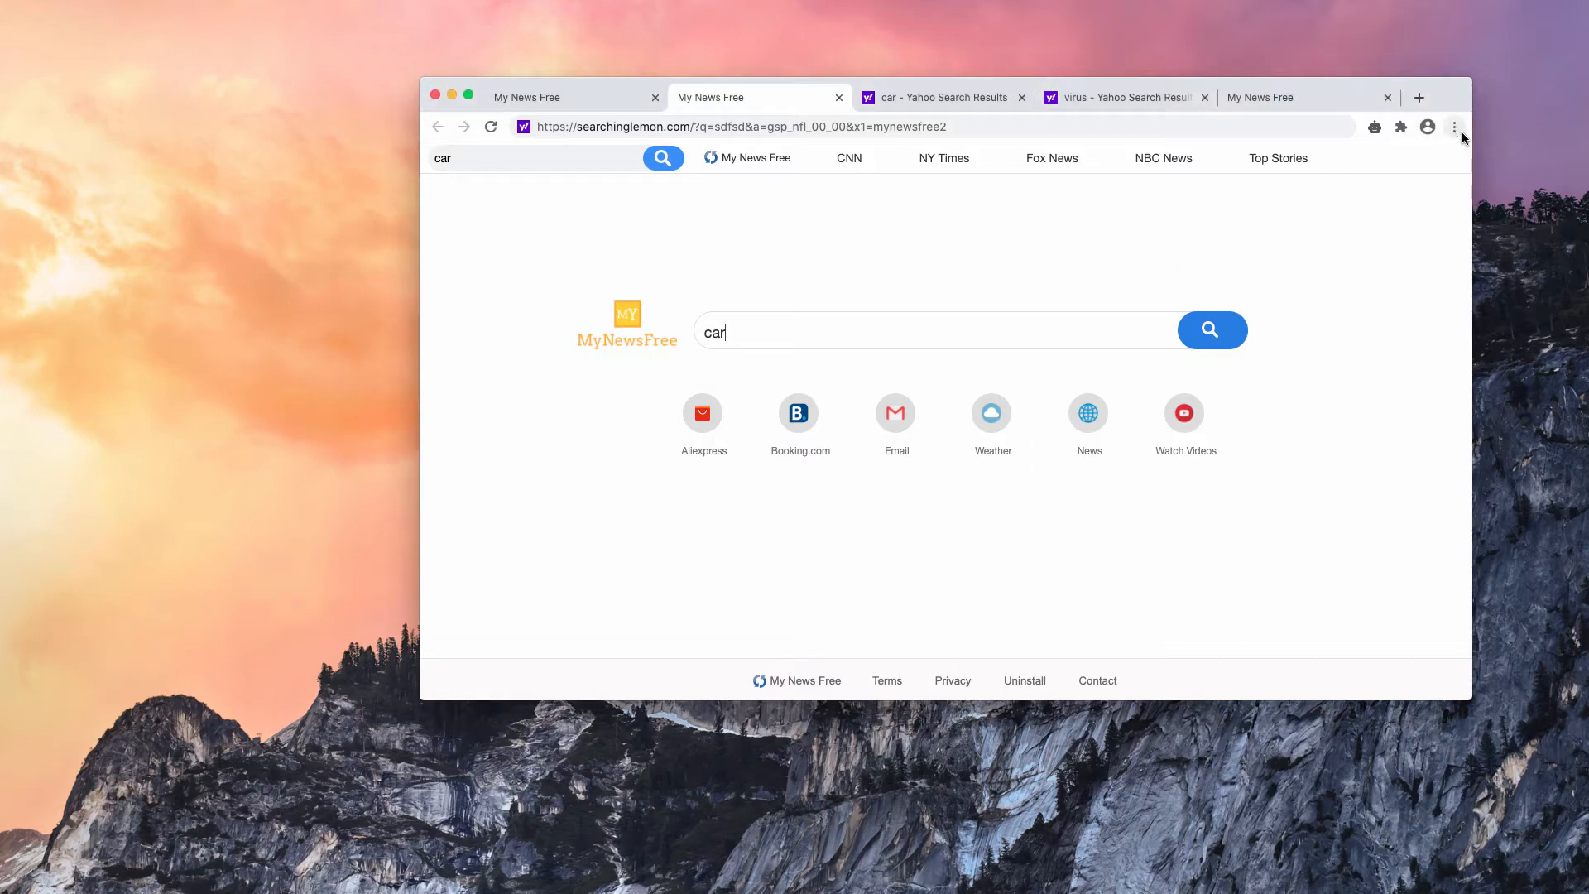
# Open the Extensions page from the Chrome menu under More Tools.
pyautogui.click(1455, 127)
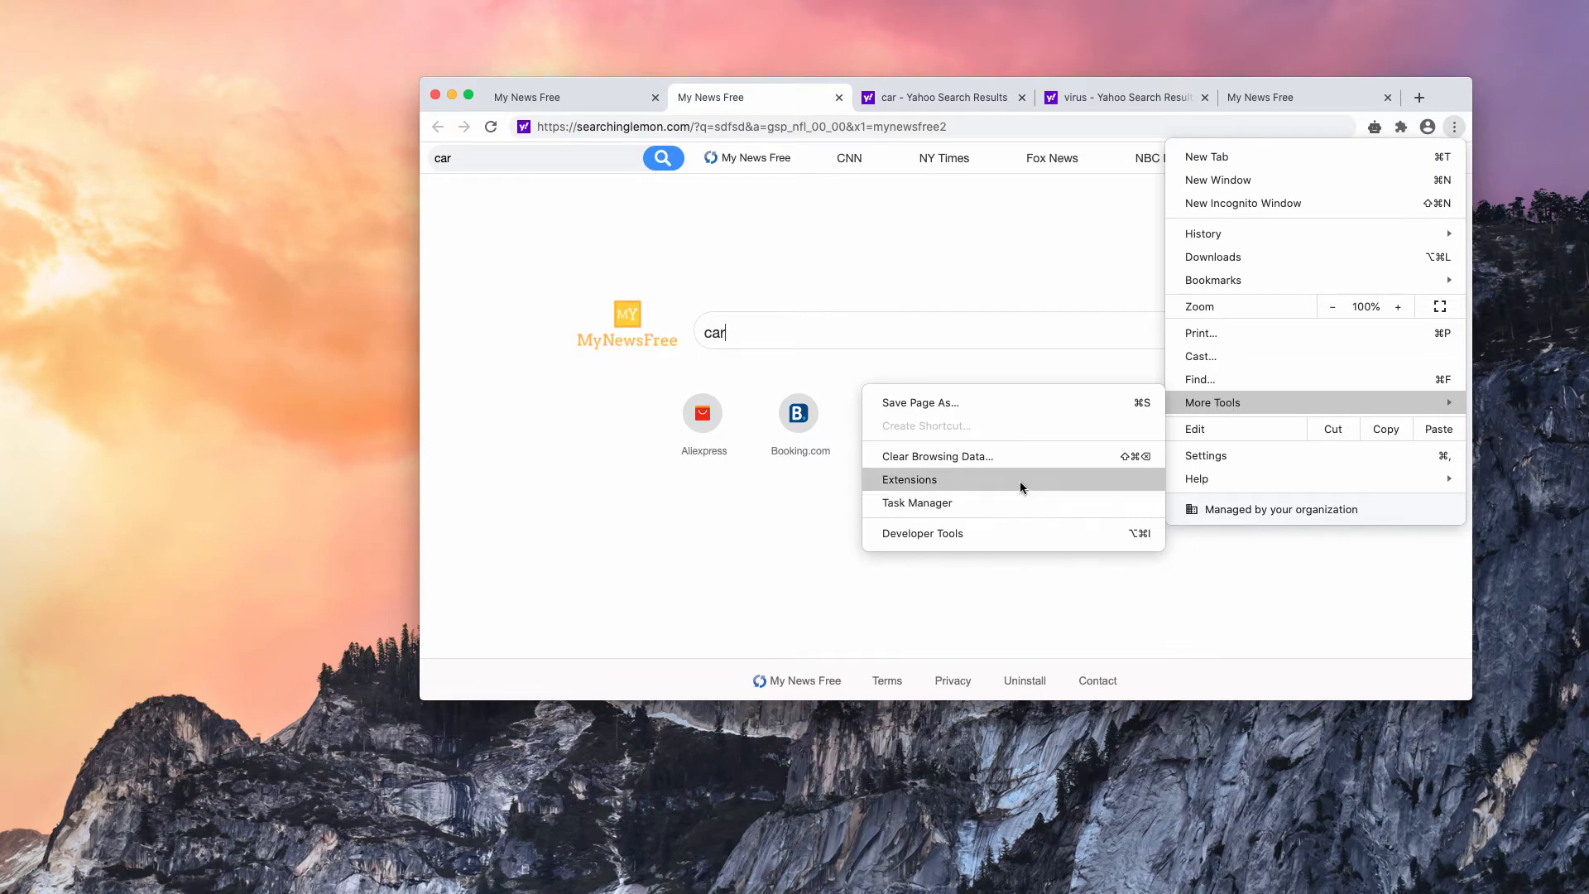
pyautogui.click(909, 479)
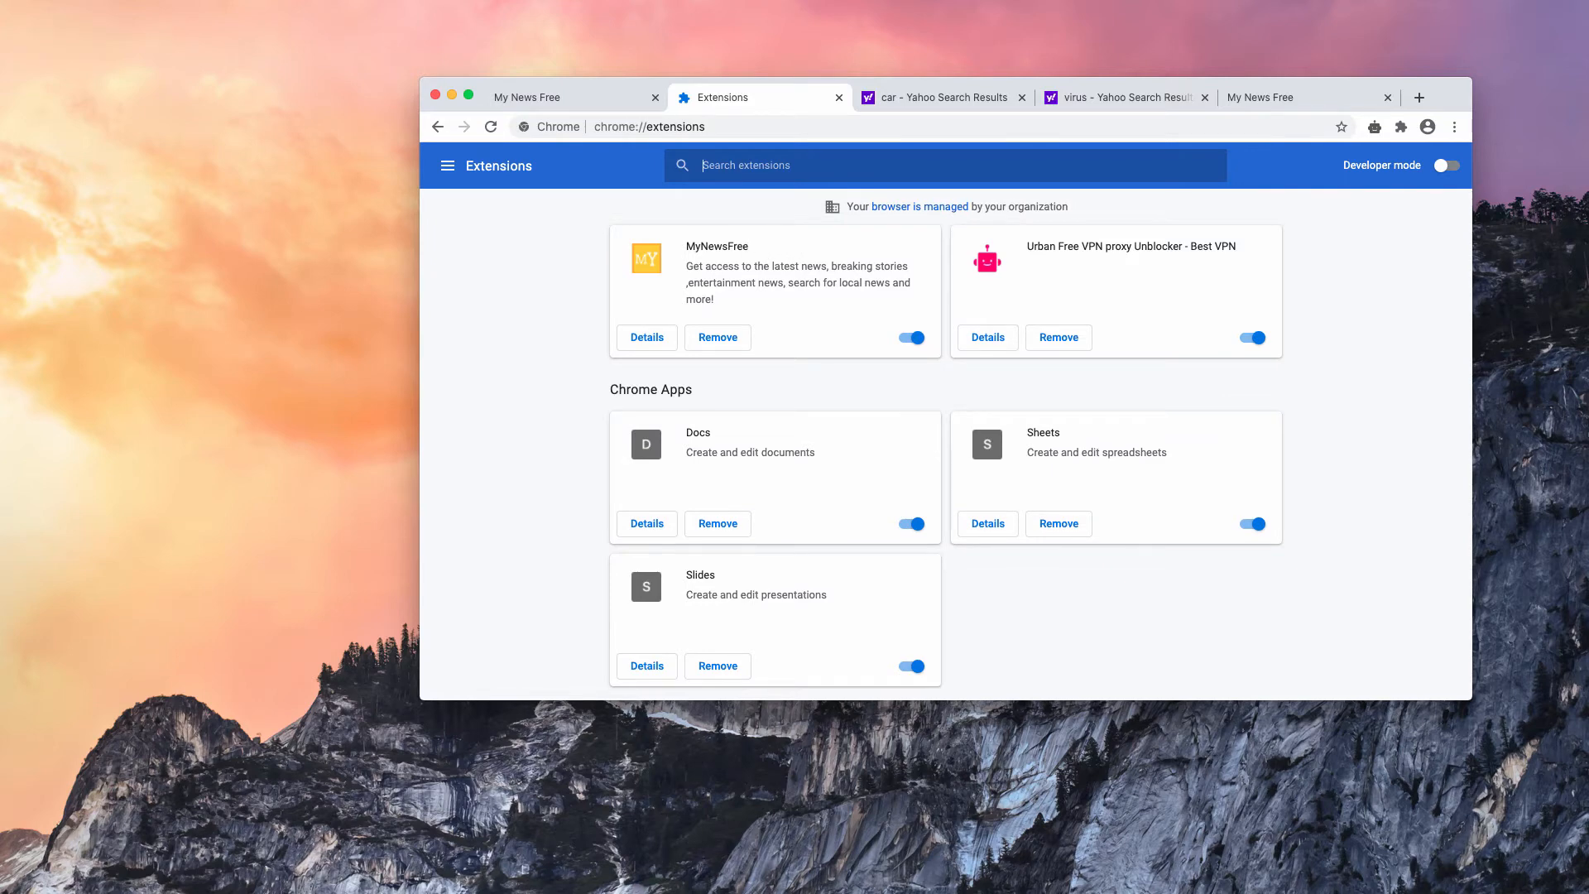
# Switch off the MyNewsFree extension toggle on chrome://extensions.
pyautogui.click(909, 338)
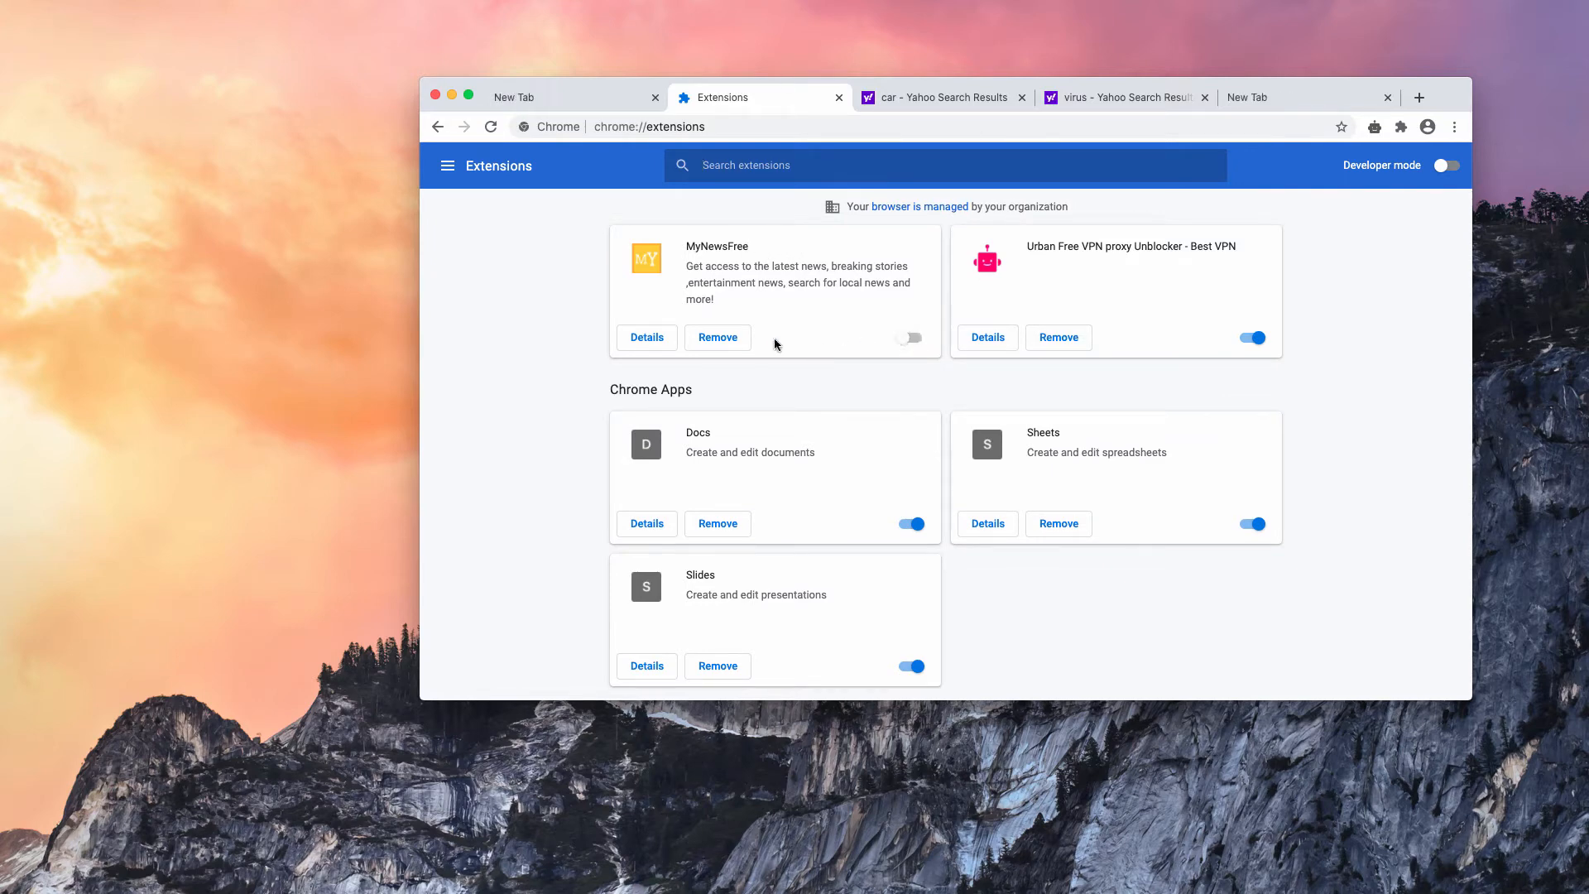
pyautogui.click(717, 338)
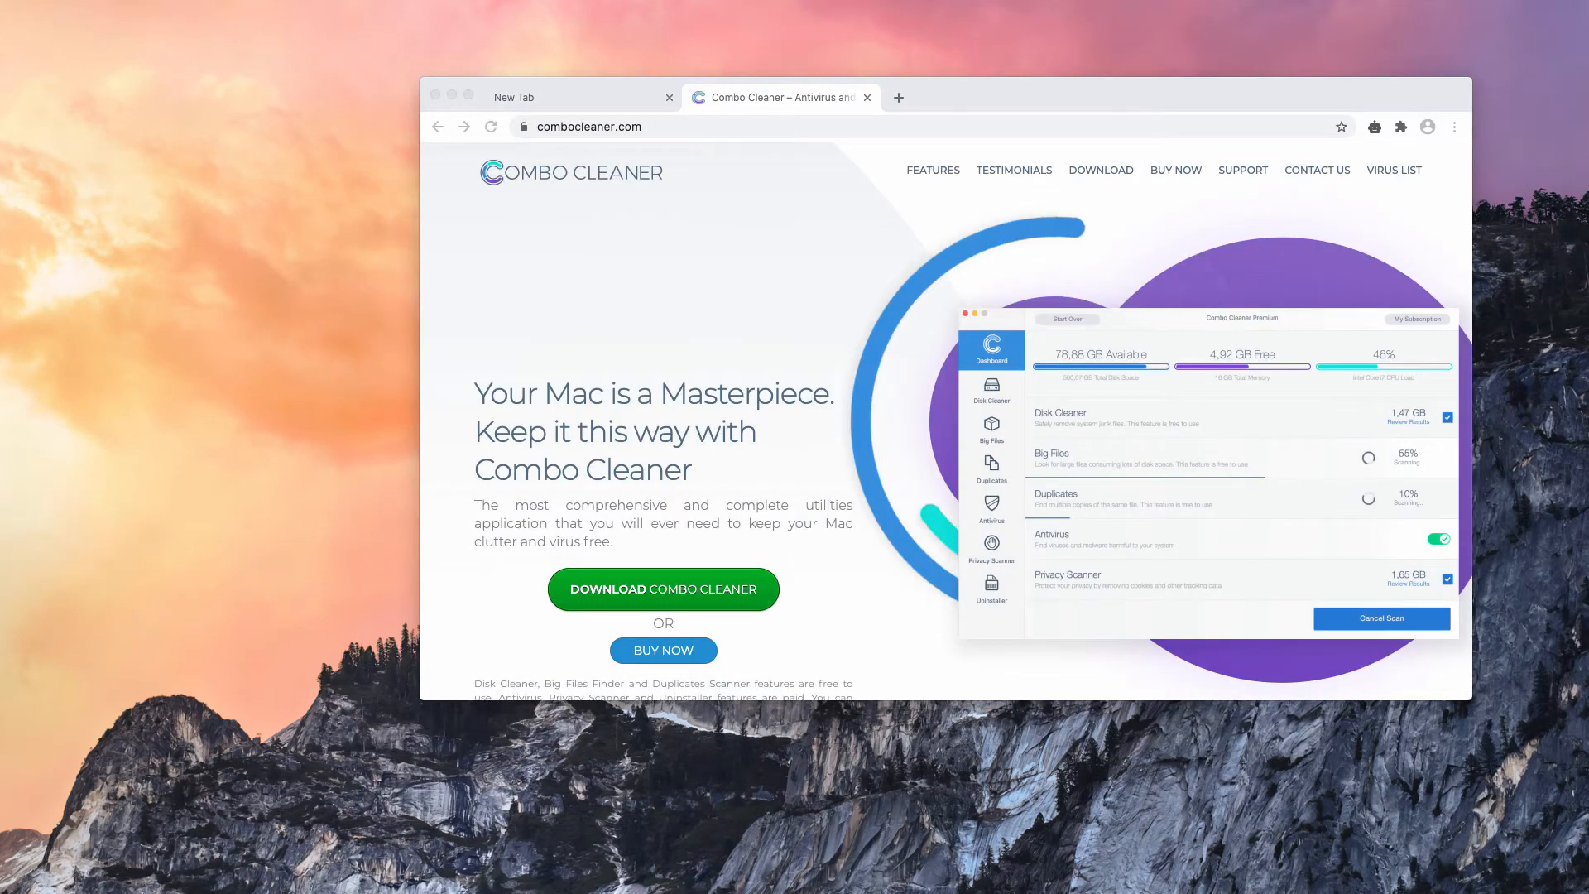
# Download Combo Cleaner from combocleaner.com.
pyautogui.click(669, 96)
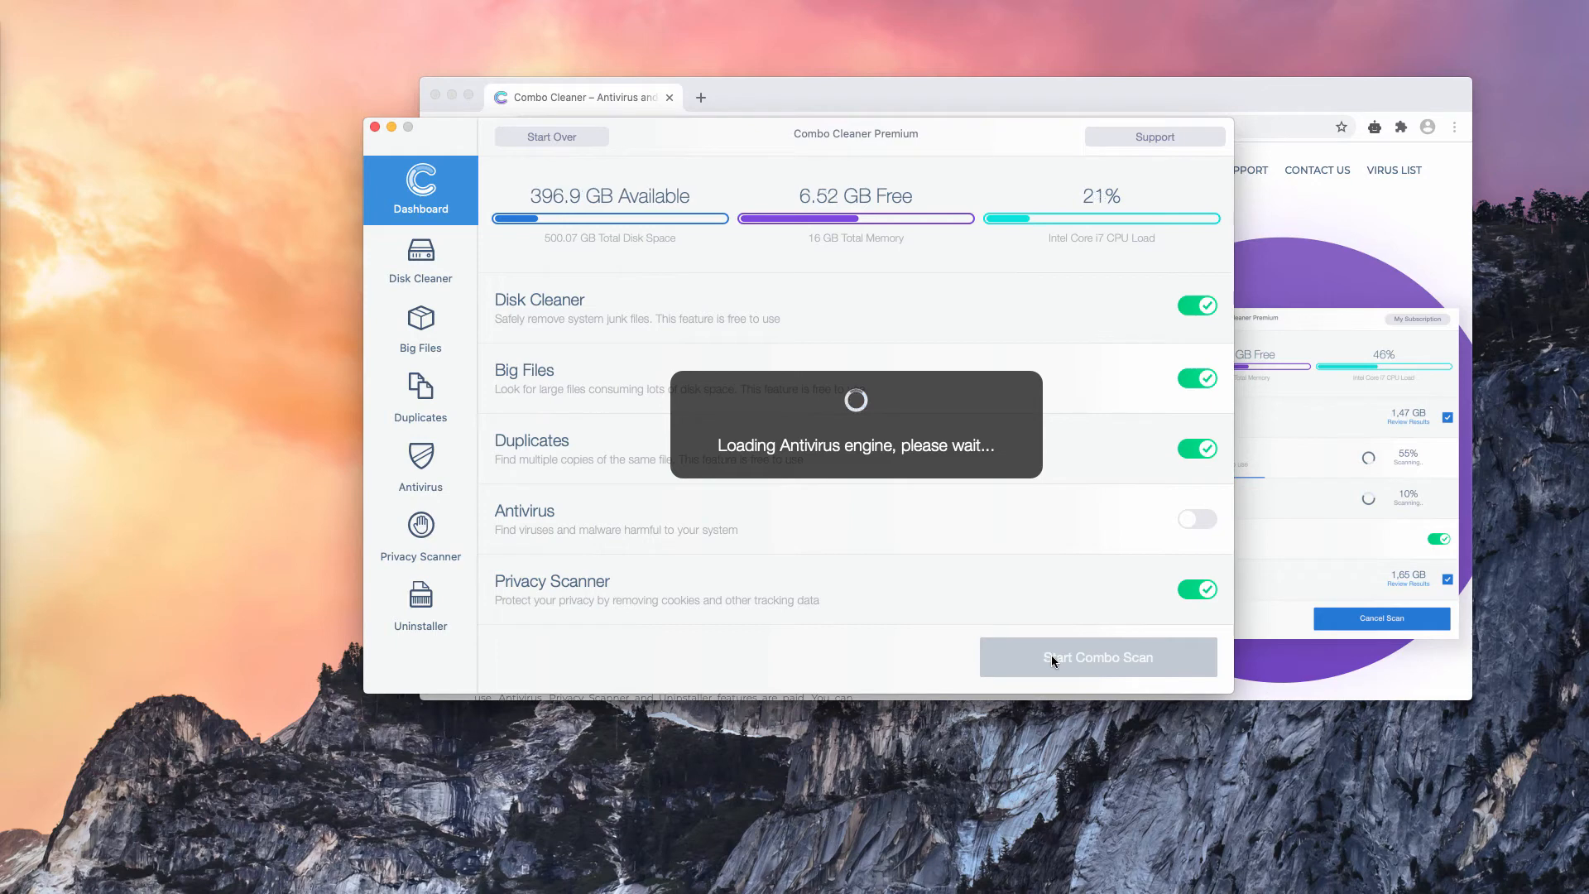
pyautogui.moveTo(1079, 663)
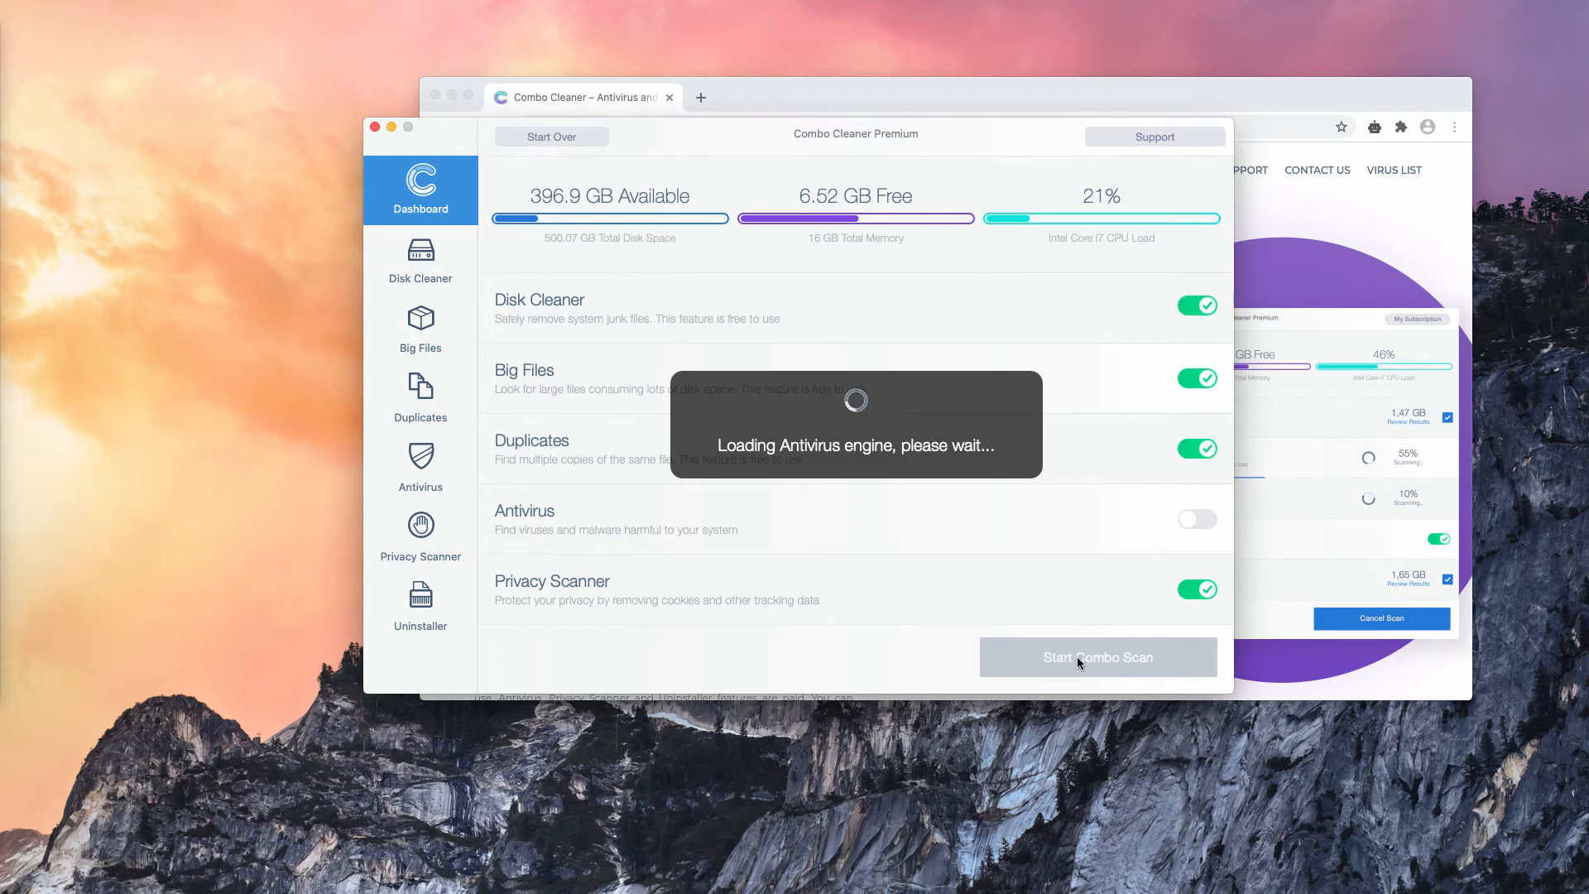
# Start a Combo Scan from the Combo Cleaner dashboard and let it finish.
pyautogui.click(1097, 656)
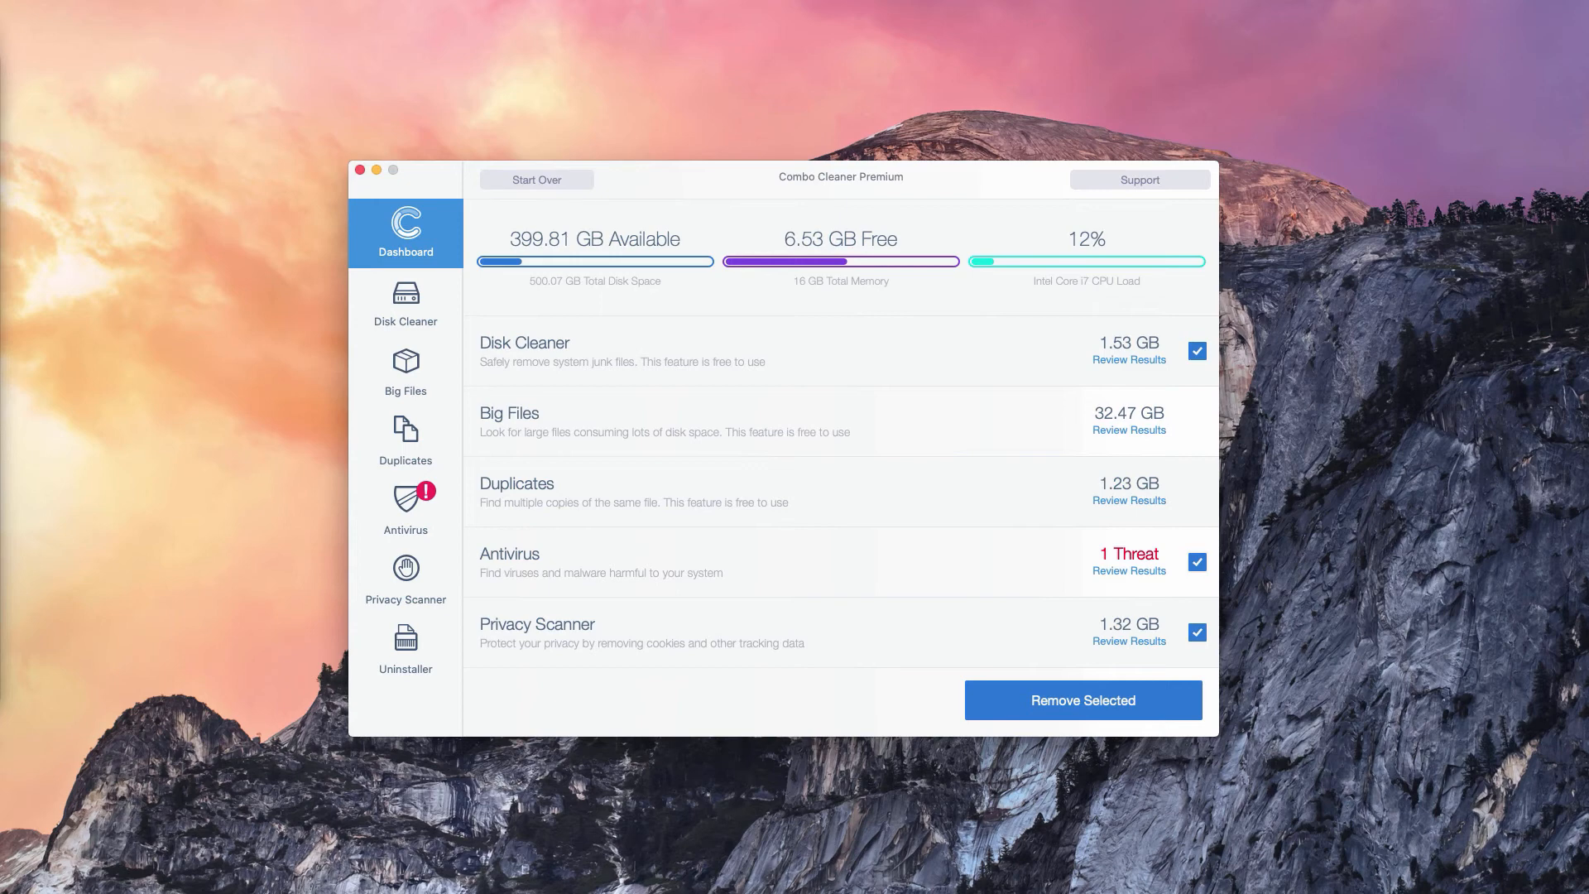
pyautogui.moveTo(195, 270)
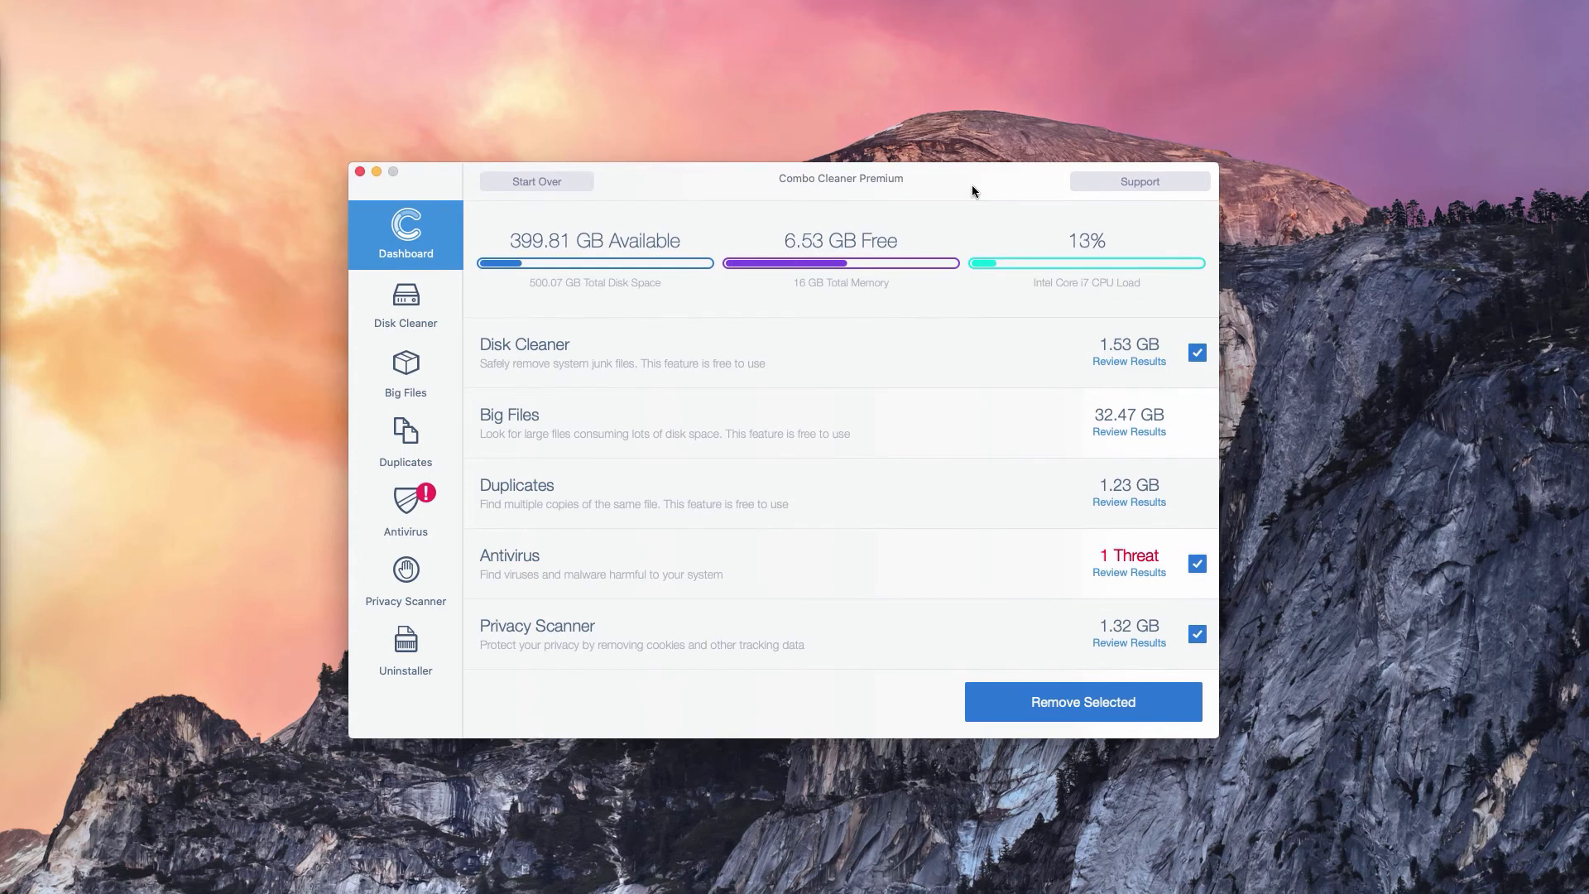
pyautogui.moveTo(851, 185)
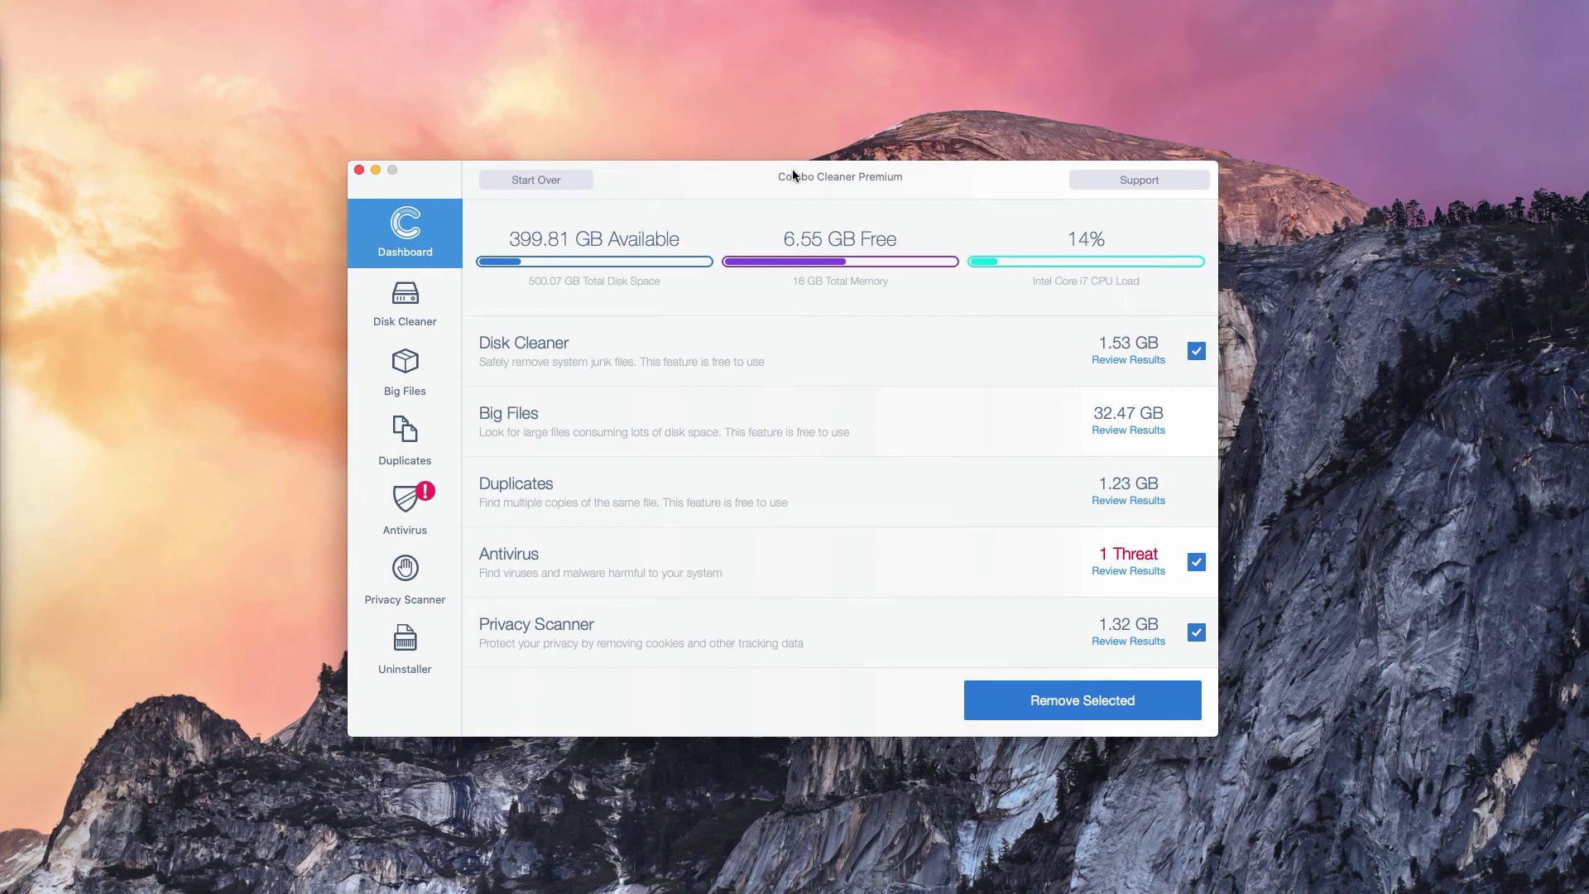
pyautogui.moveTo(991, 186)
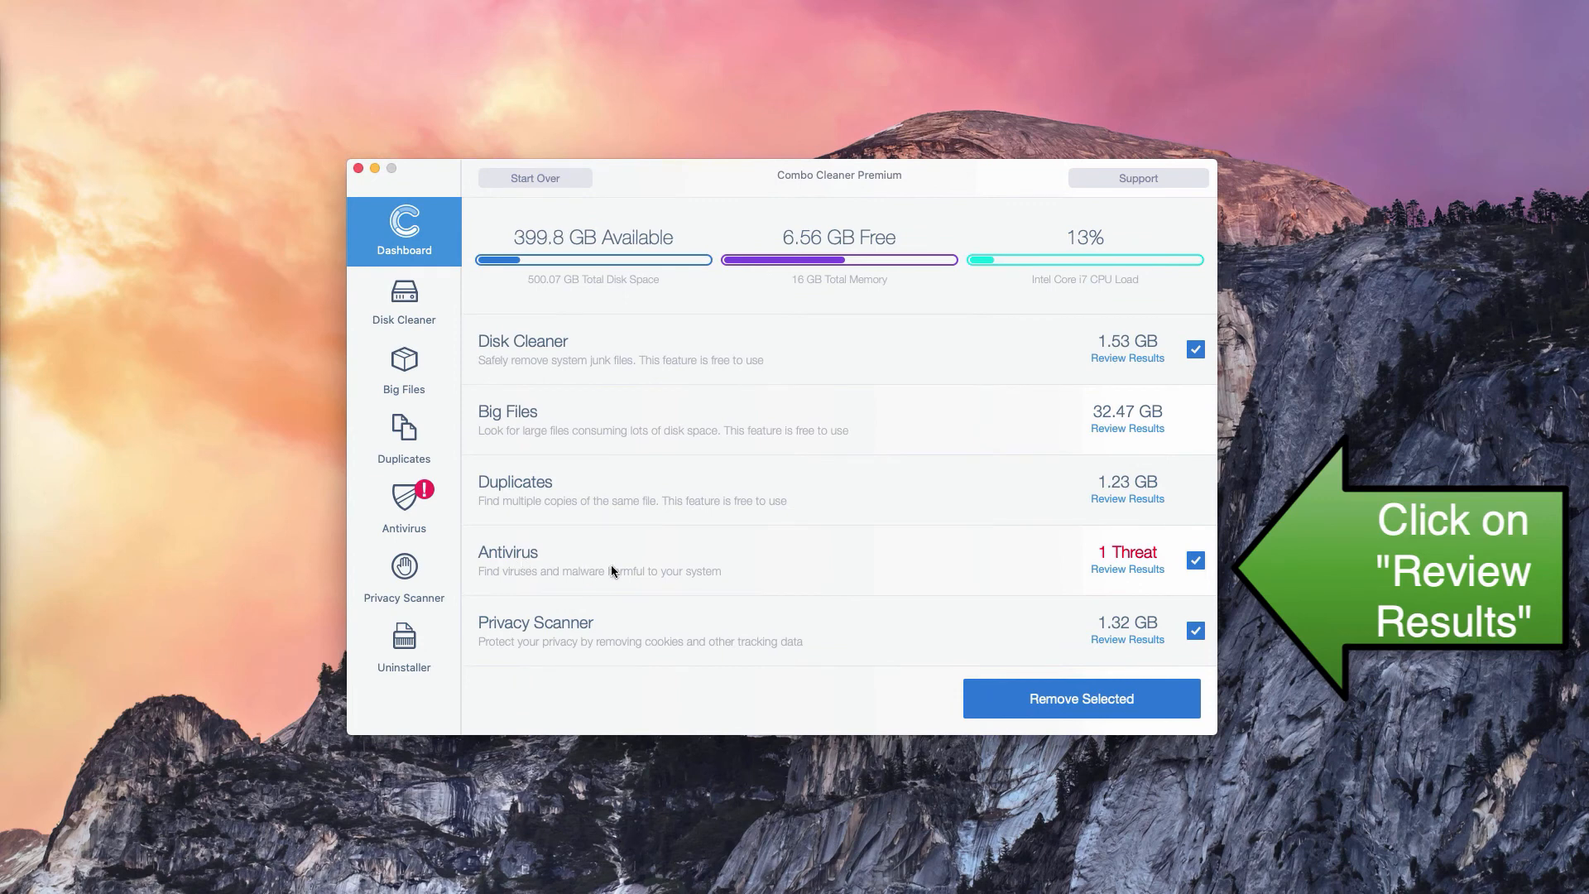
pyautogui.moveTo(1140, 578)
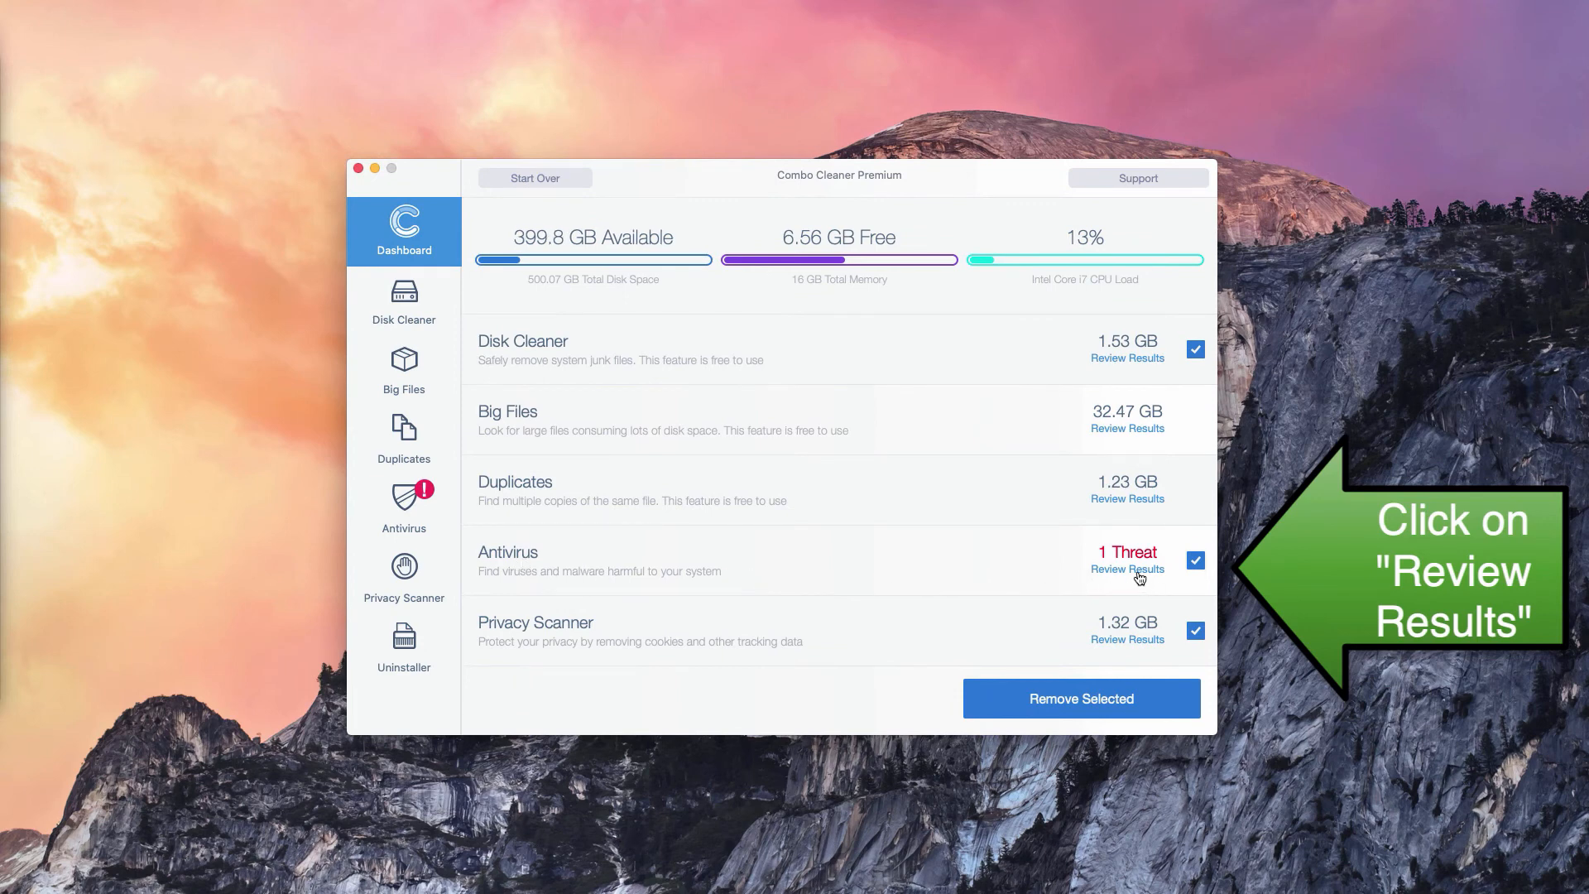
# Review the Antivirus results listing the infected EngageSearch.app.zip.
pyautogui.click(1126, 569)
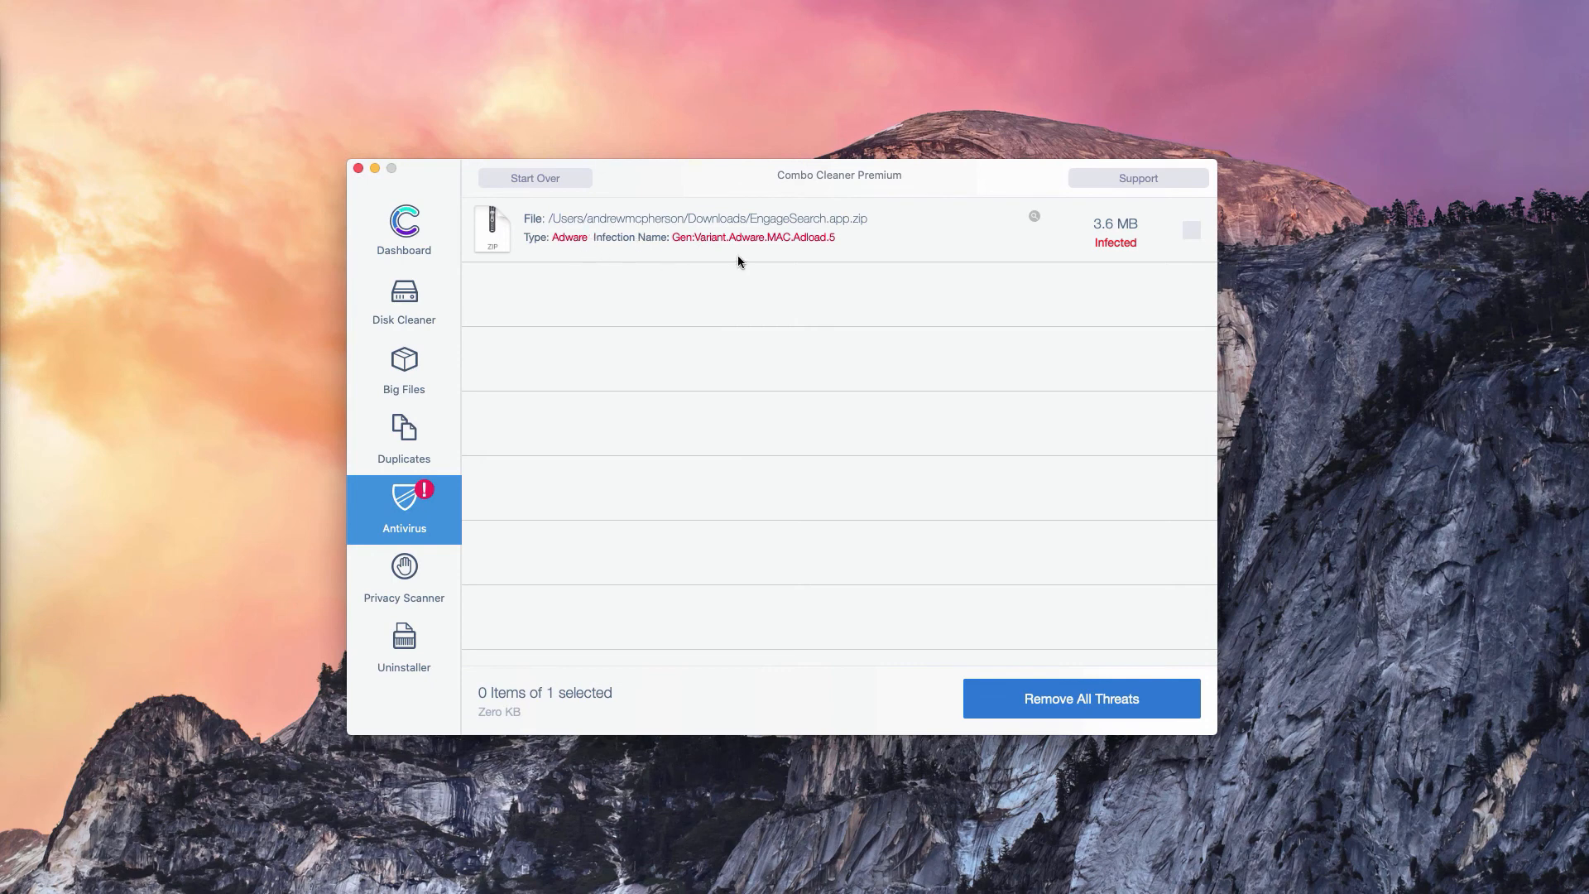
pyautogui.moveTo(849, 243)
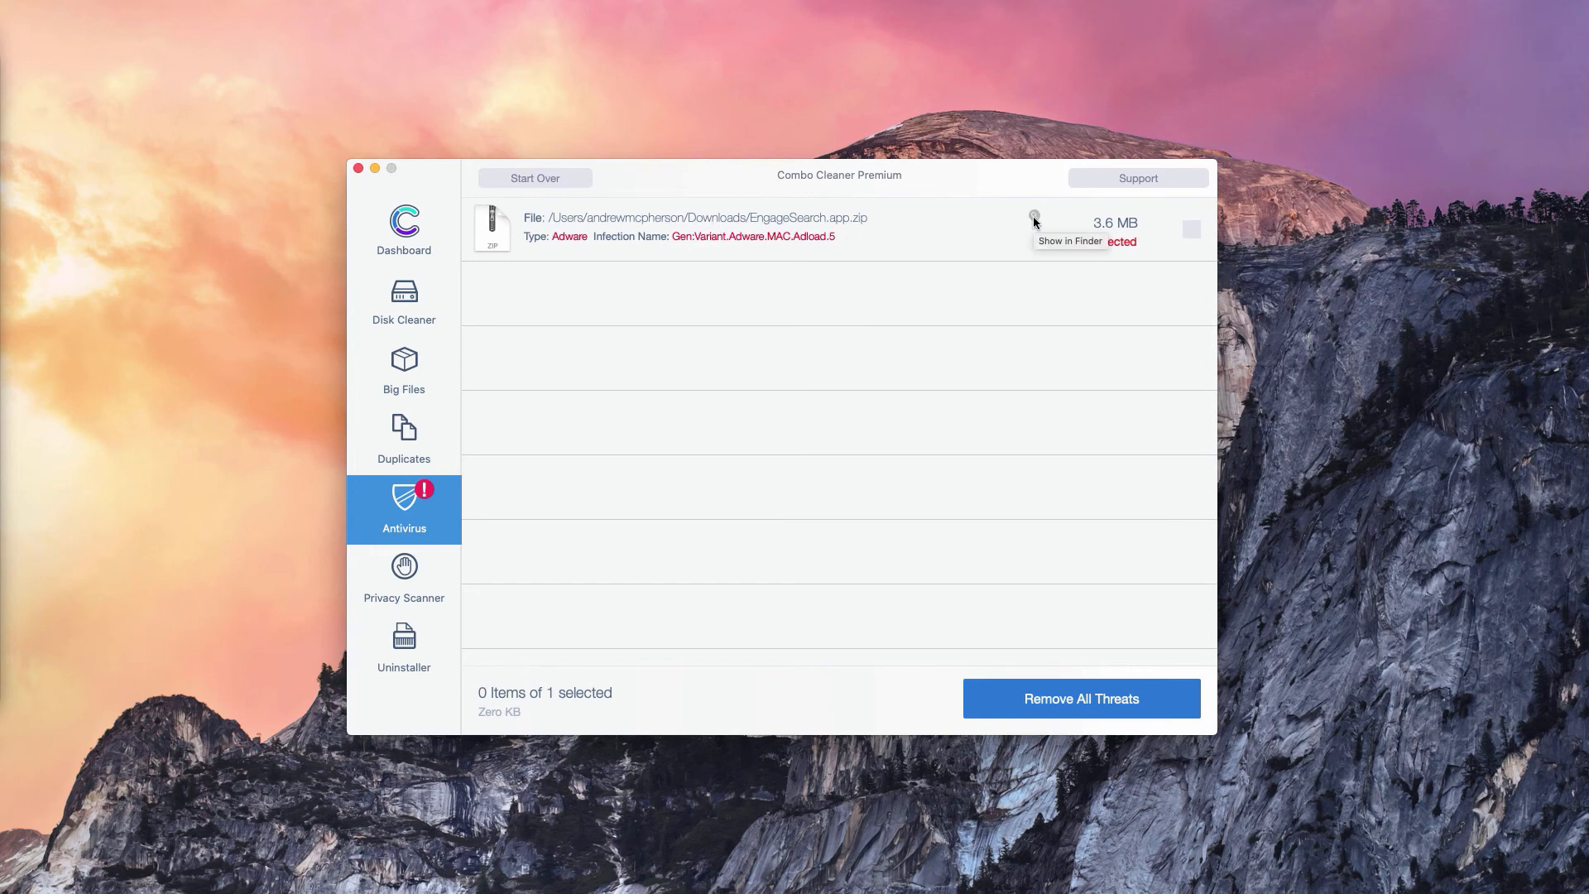
# Reveal EngageSearch.app.zip in Finder's Downloads folder and right-click it.
pyautogui.click(1034, 218)
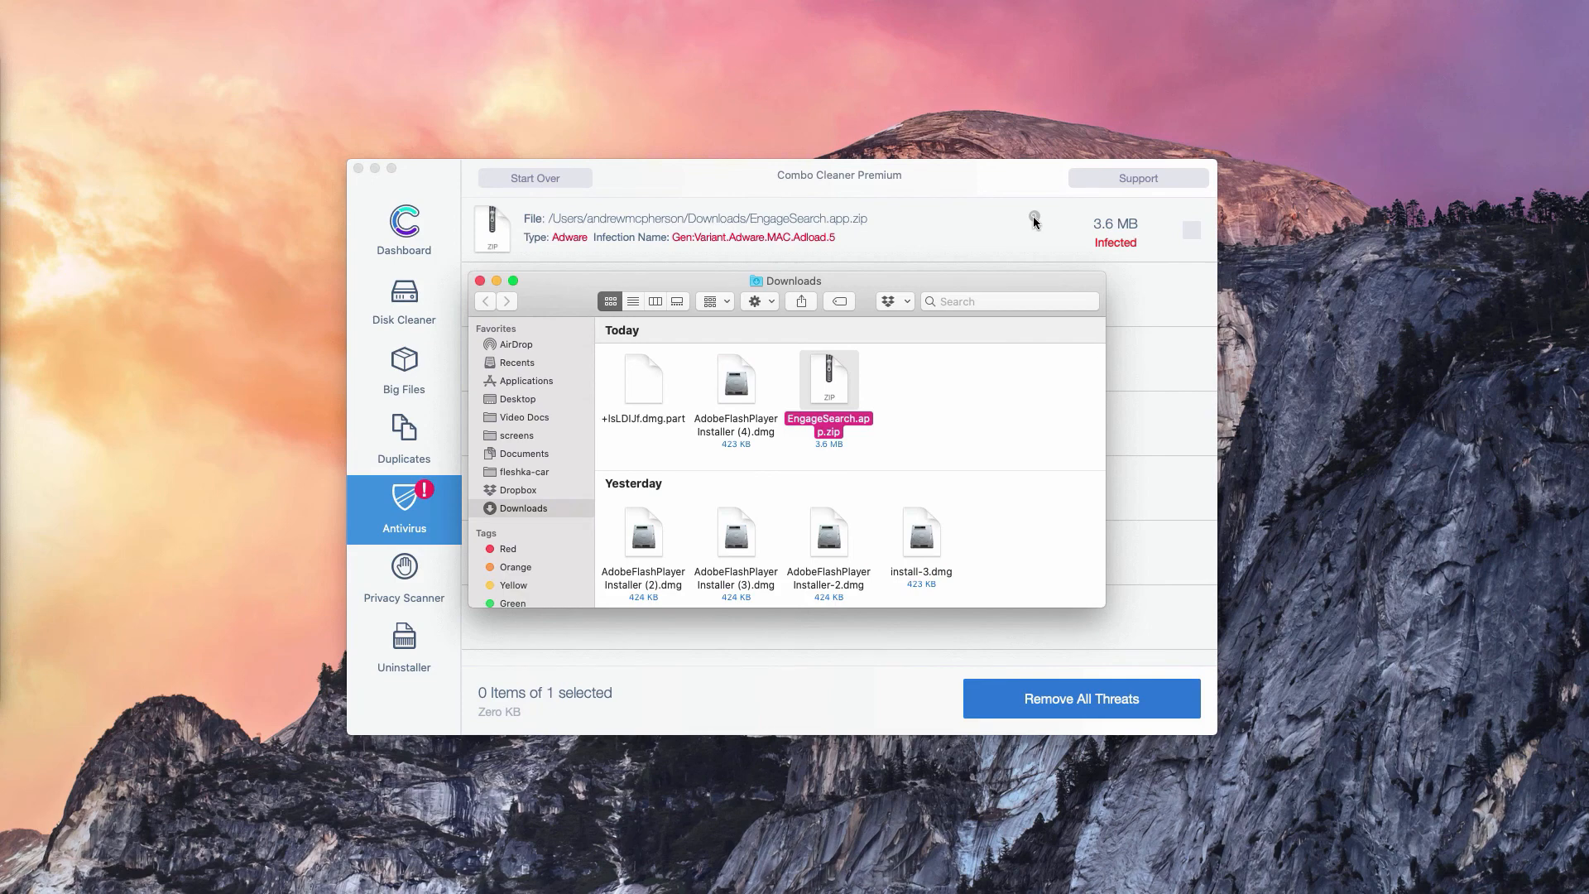
pyautogui.moveTo(787, 387)
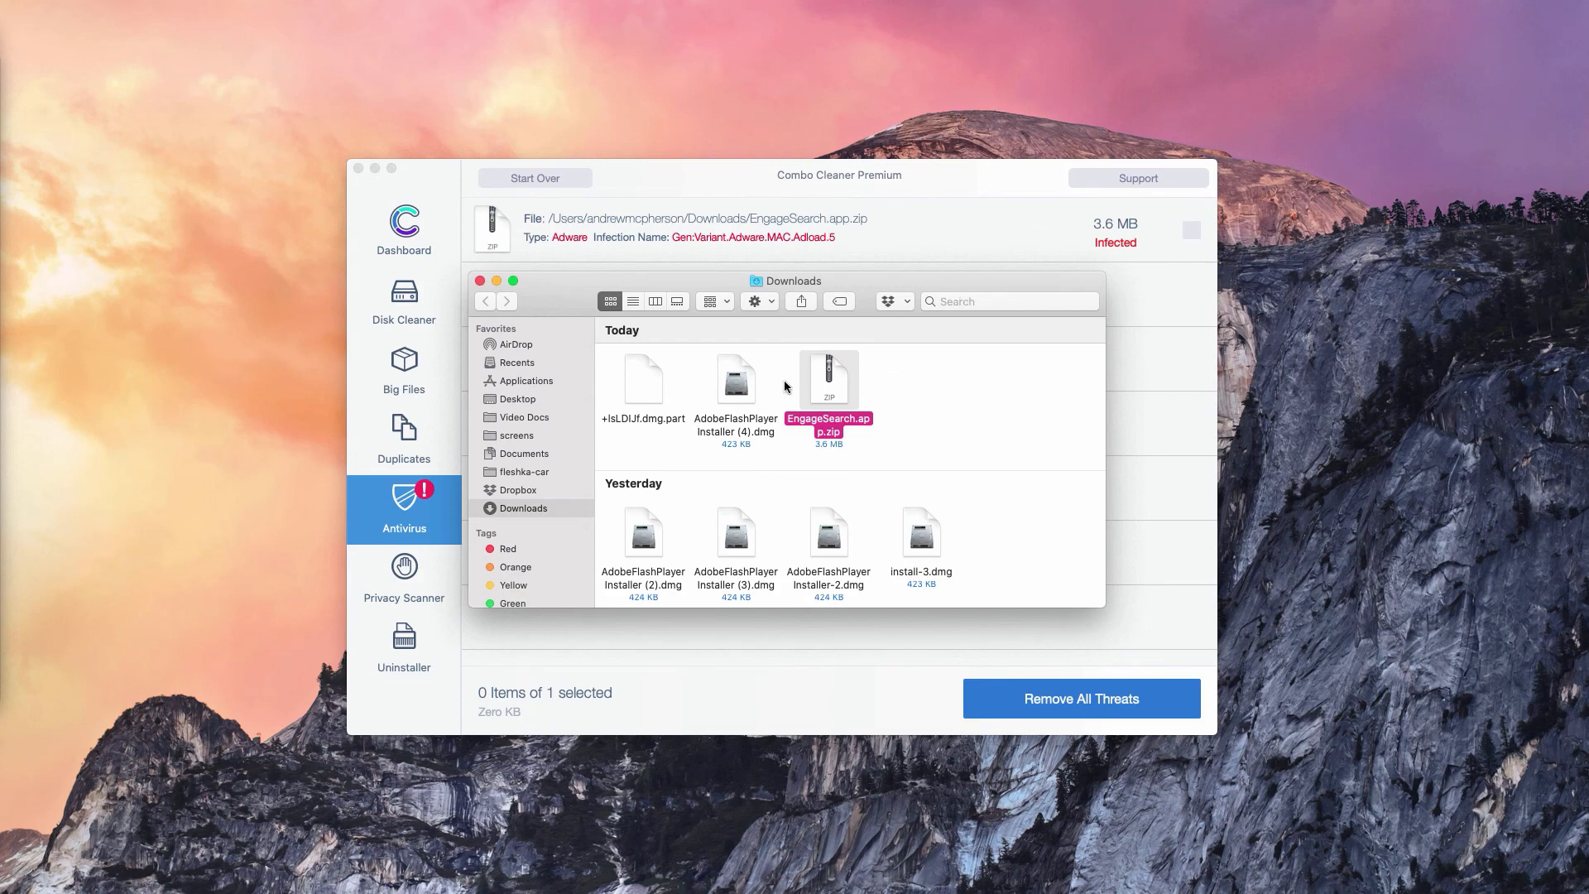
pyautogui.moveTo(591, 287)
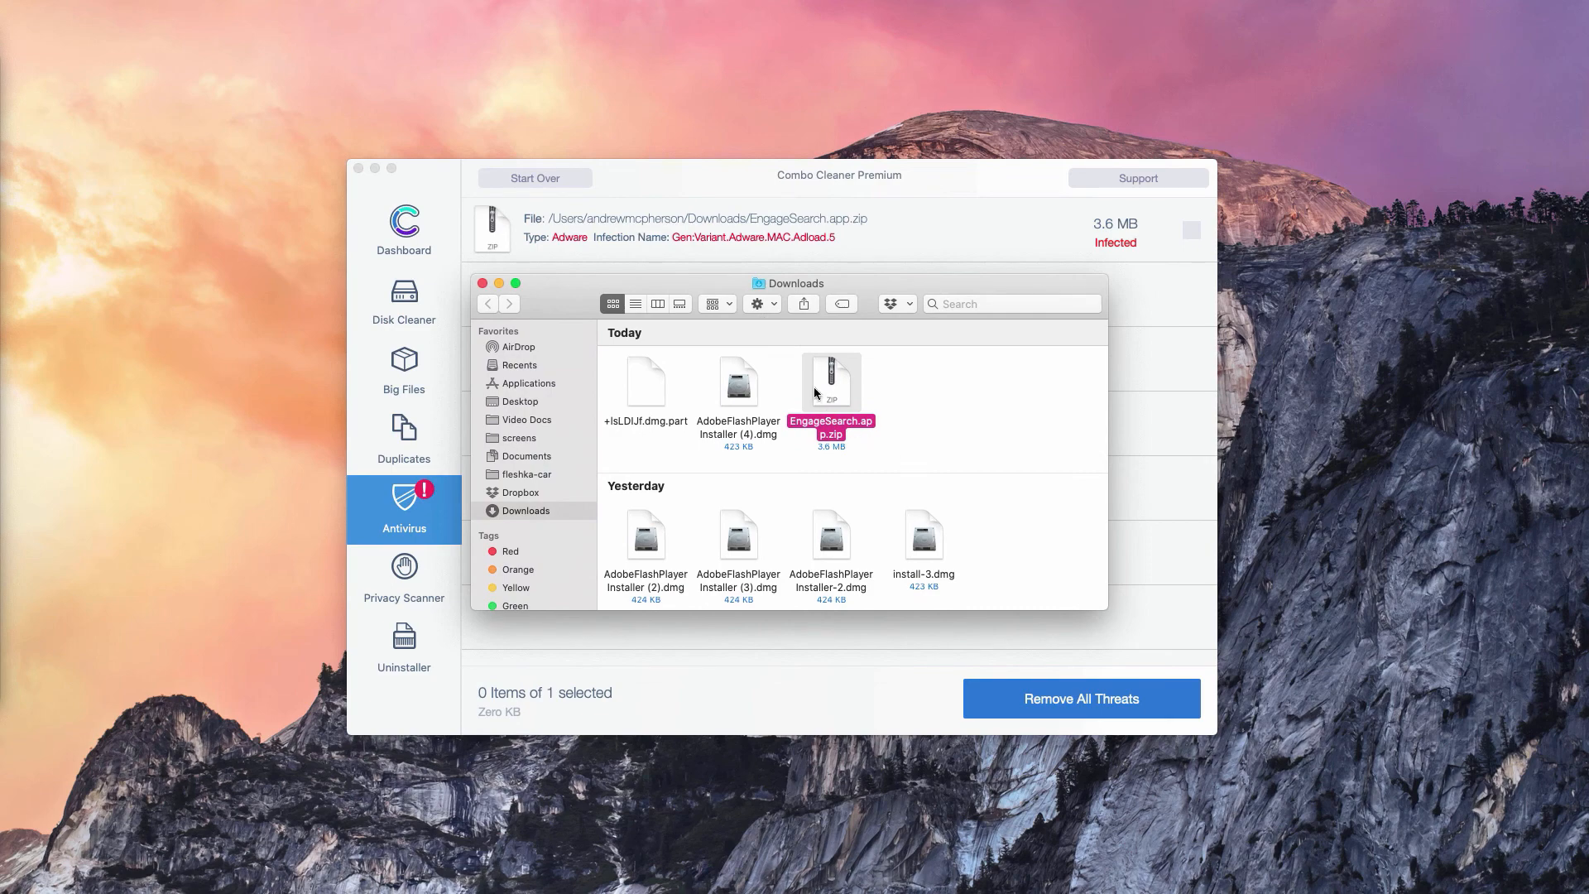
pyautogui.moveTo(836, 403)
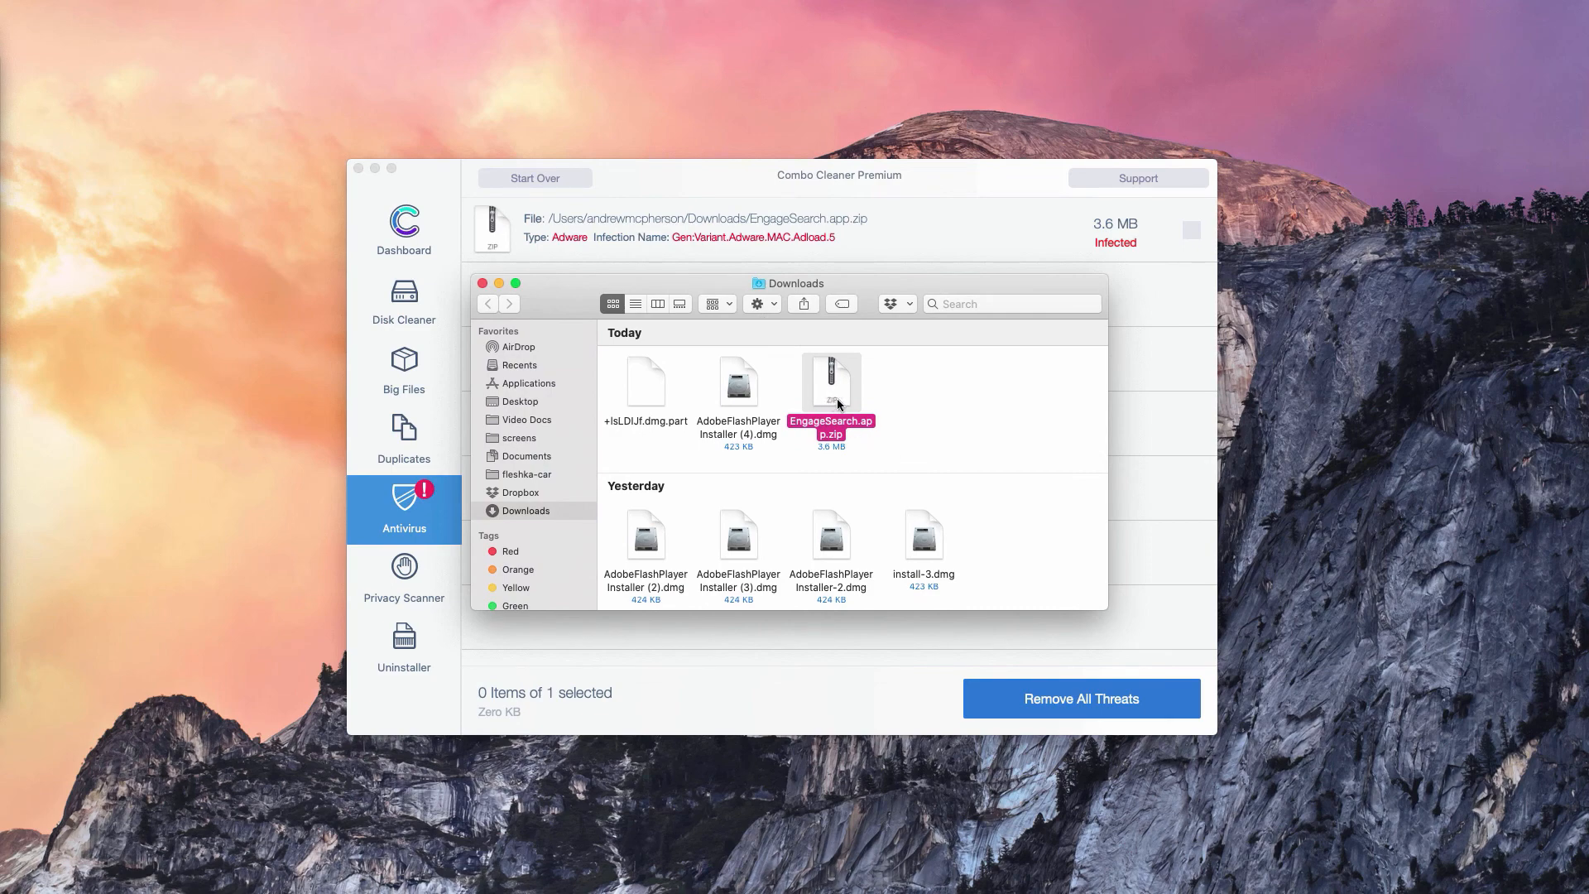
pyautogui.rightClick(830, 383)
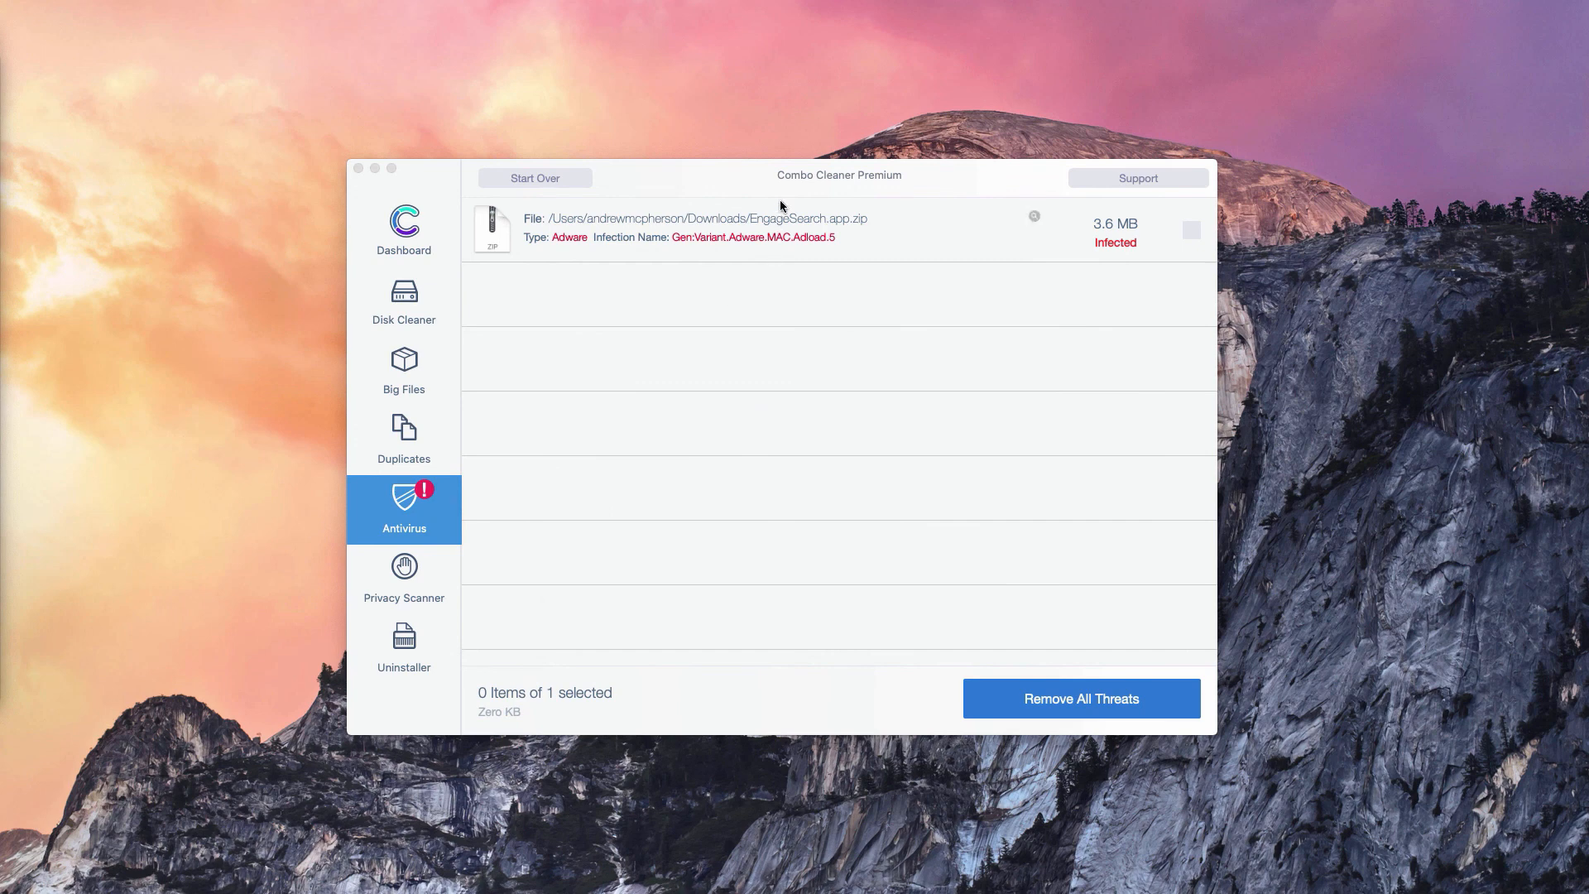
pyautogui.moveTo(789, 179)
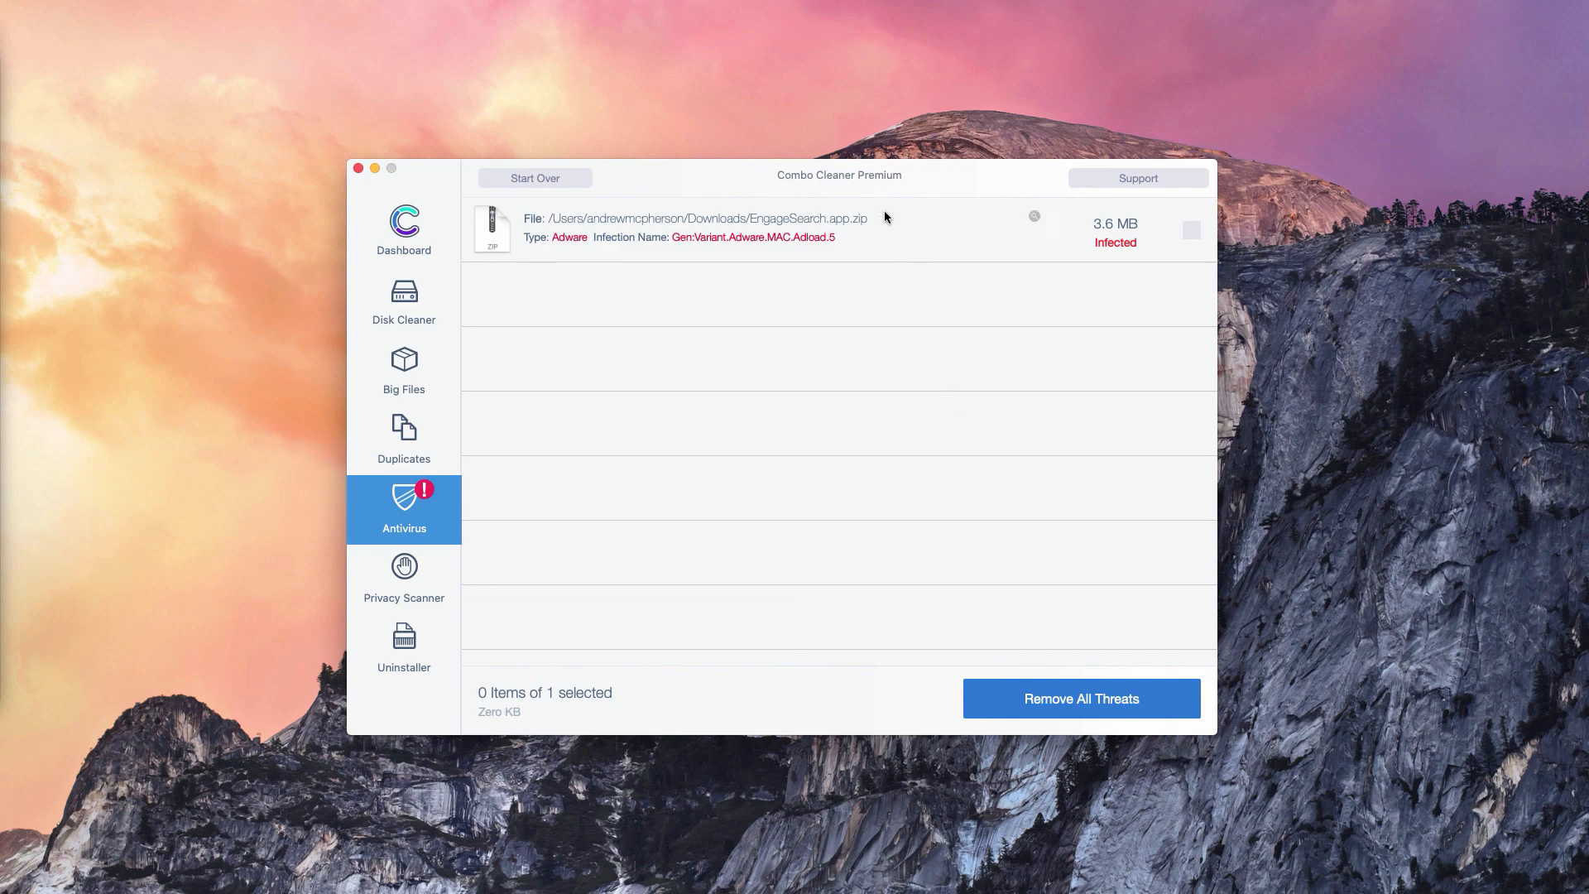
pyautogui.moveTo(841, 196)
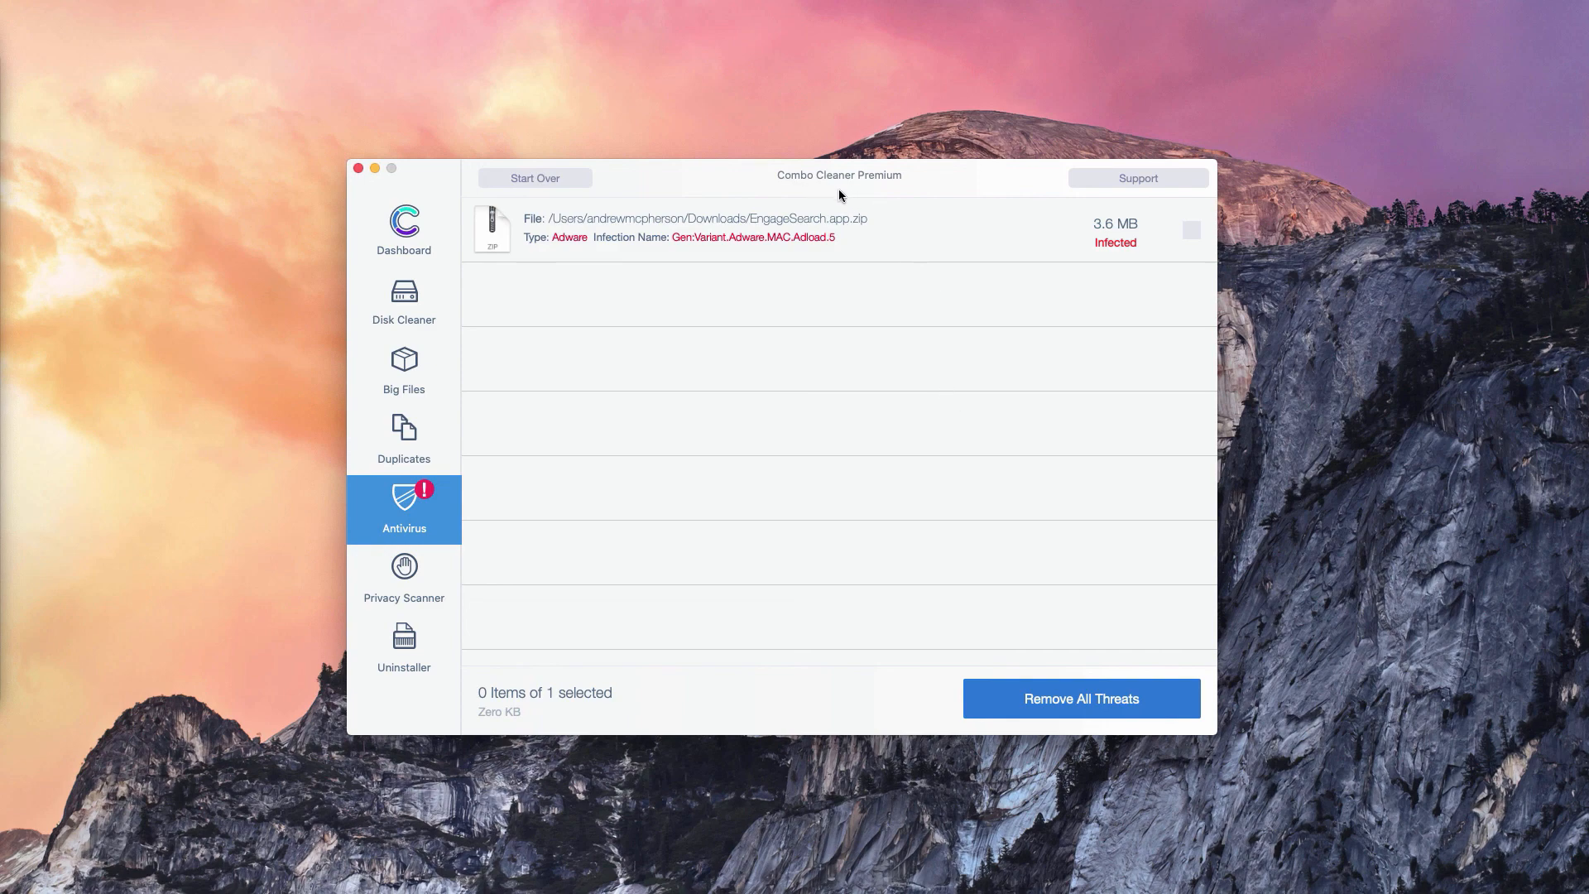
pyautogui.moveTo(918, 200)
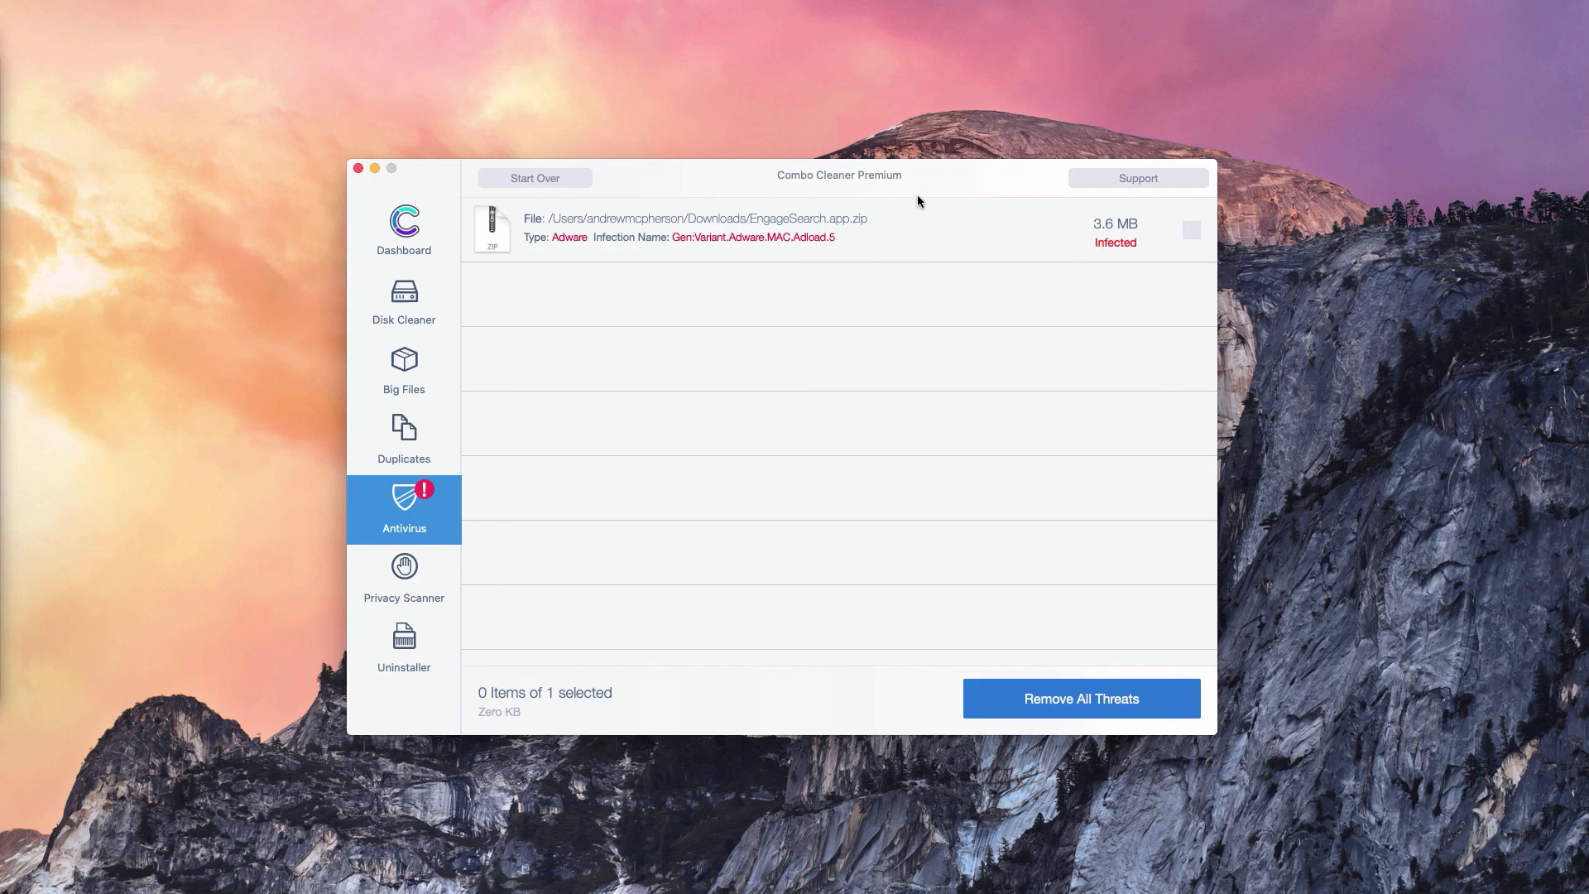